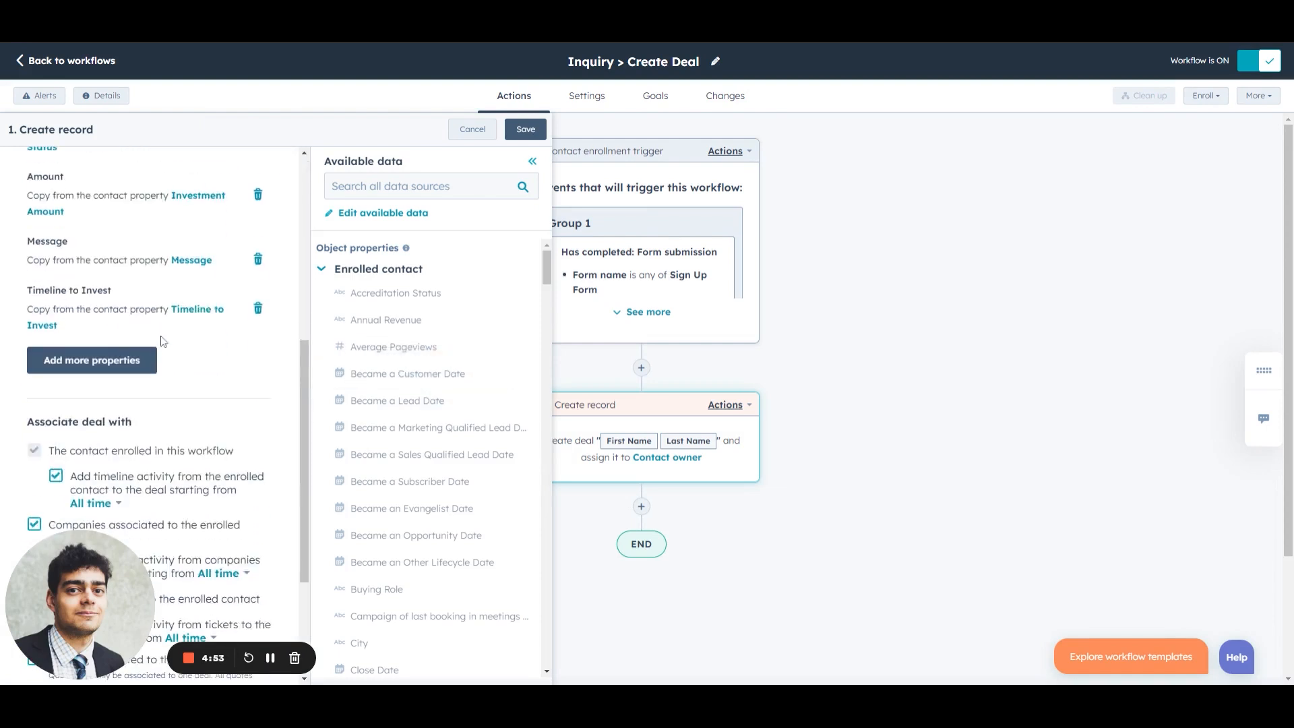
mouse_move(169, 355)
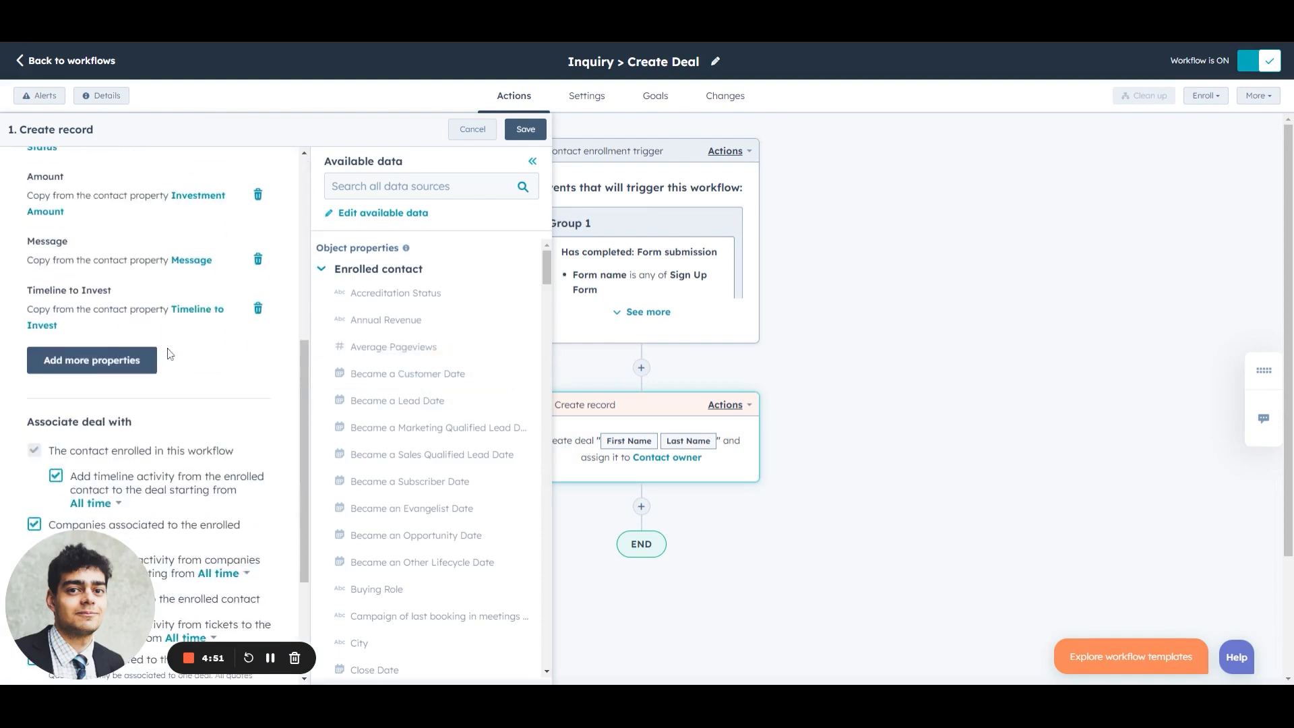
mouse_move(93, 246)
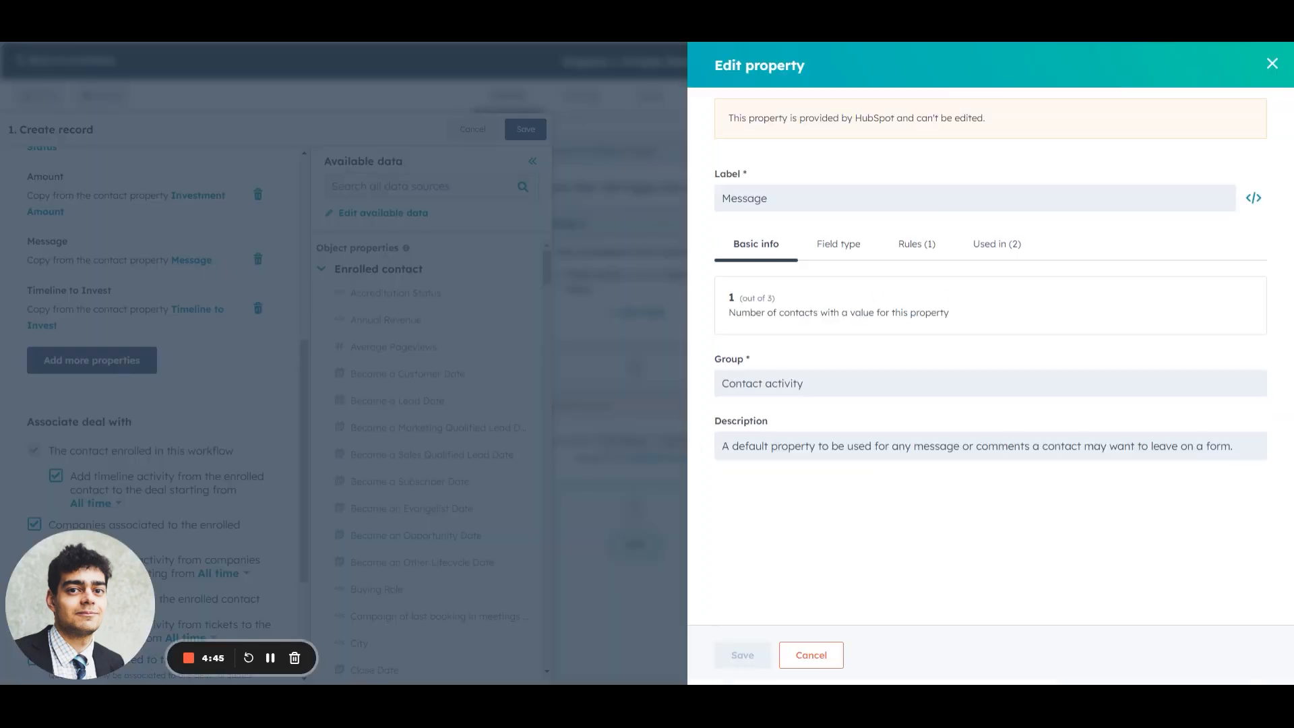
Step: Select the Message property's label text in the Create record panel
triple_click(975, 446)
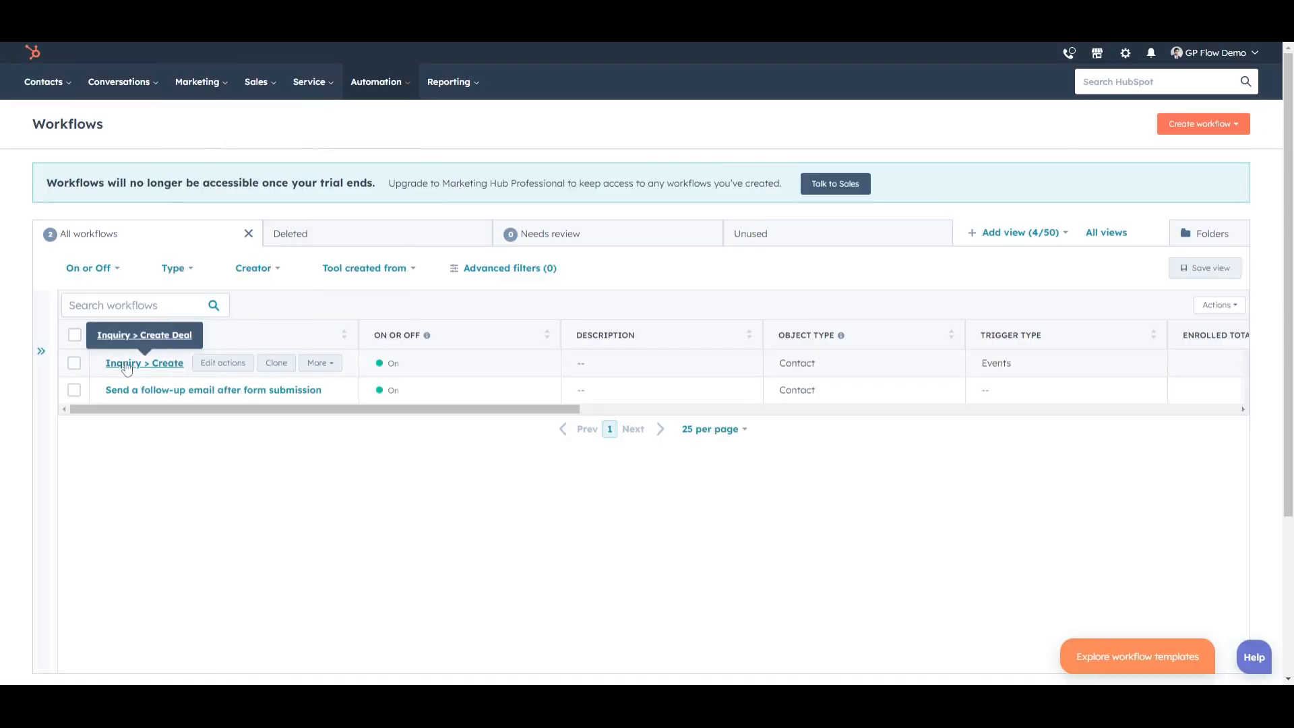
Step: Navigate Marketing > Forms to the Sign Up Form and choose Actions > View
click(144, 363)
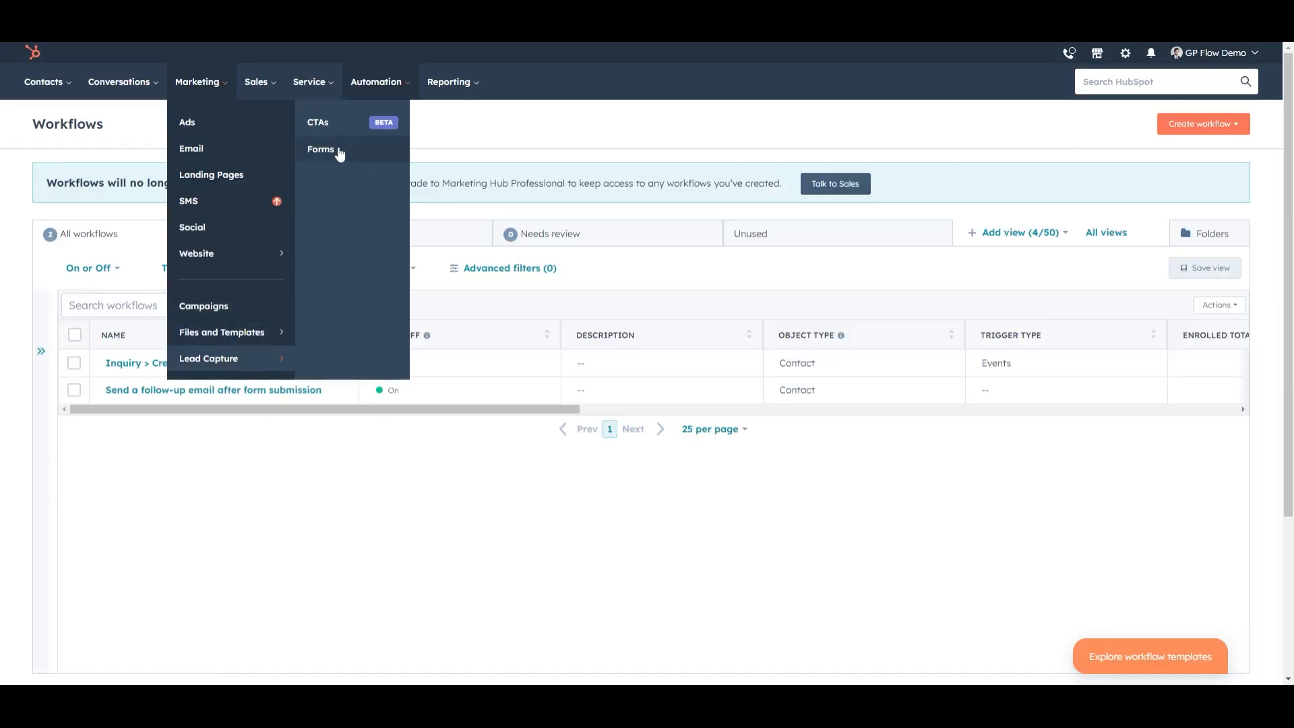
click(321, 149)
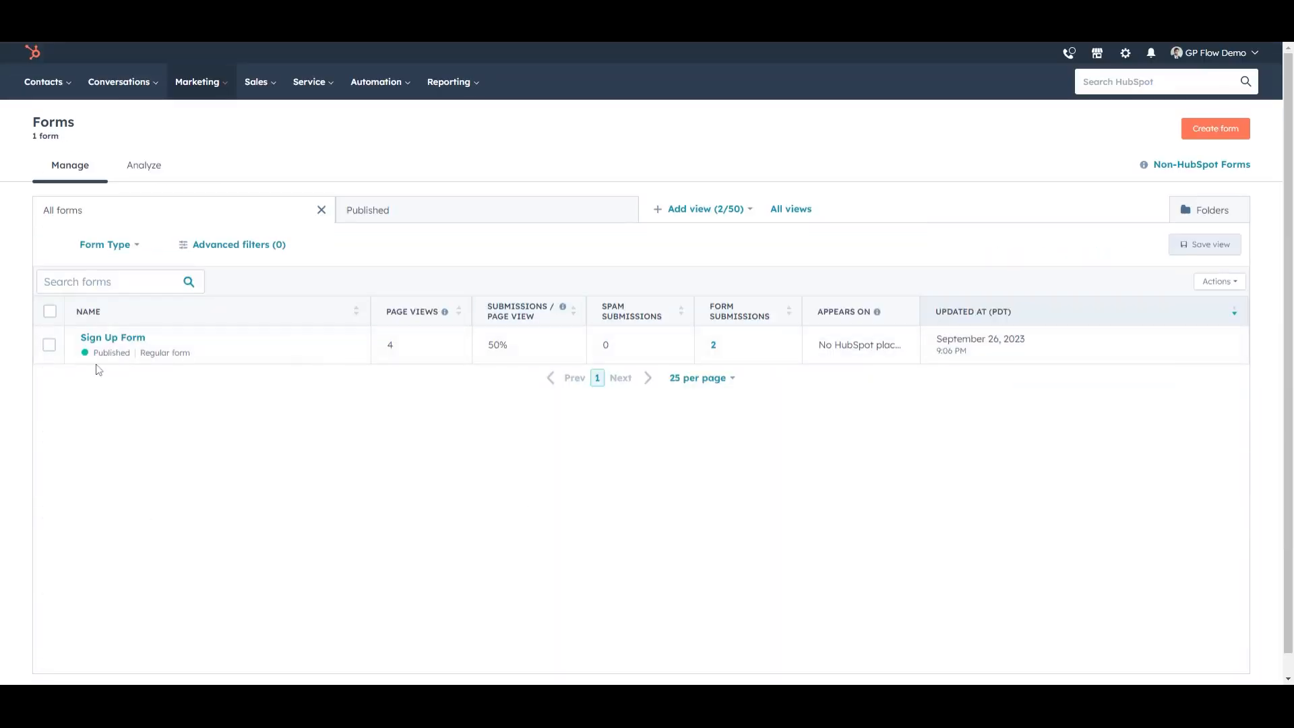
click(112, 337)
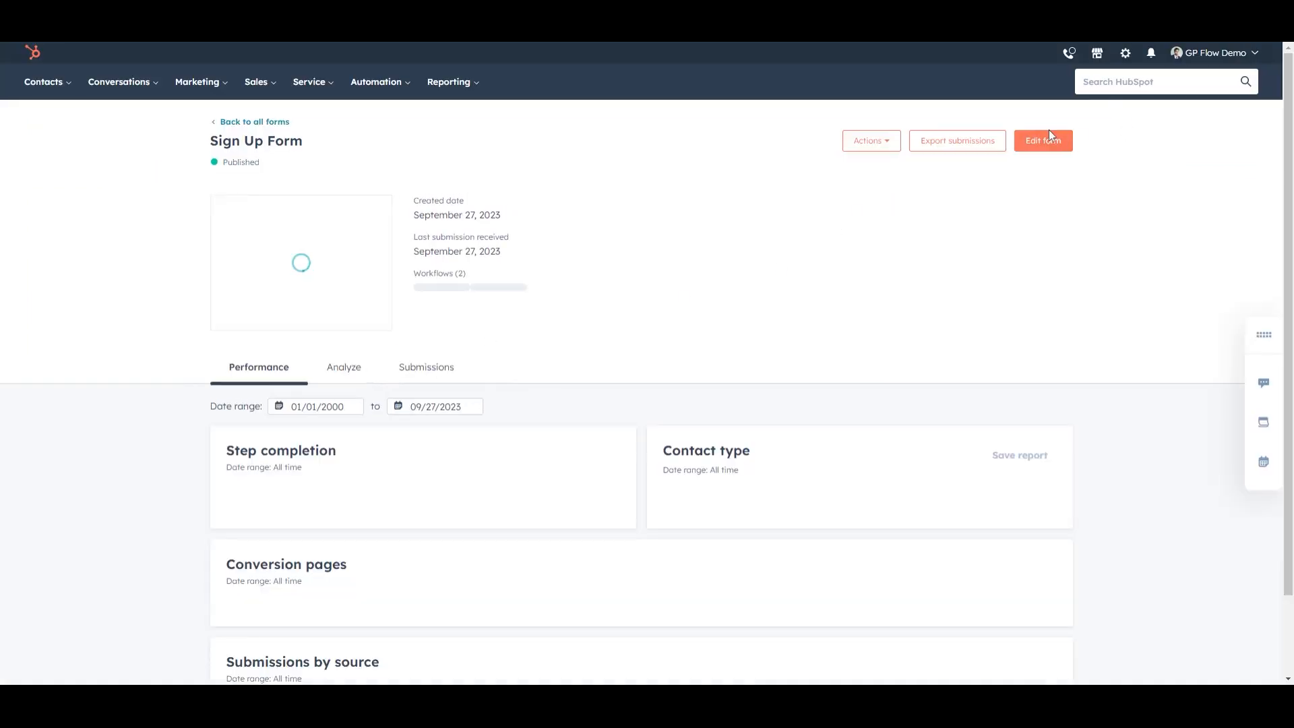
click(866, 141)
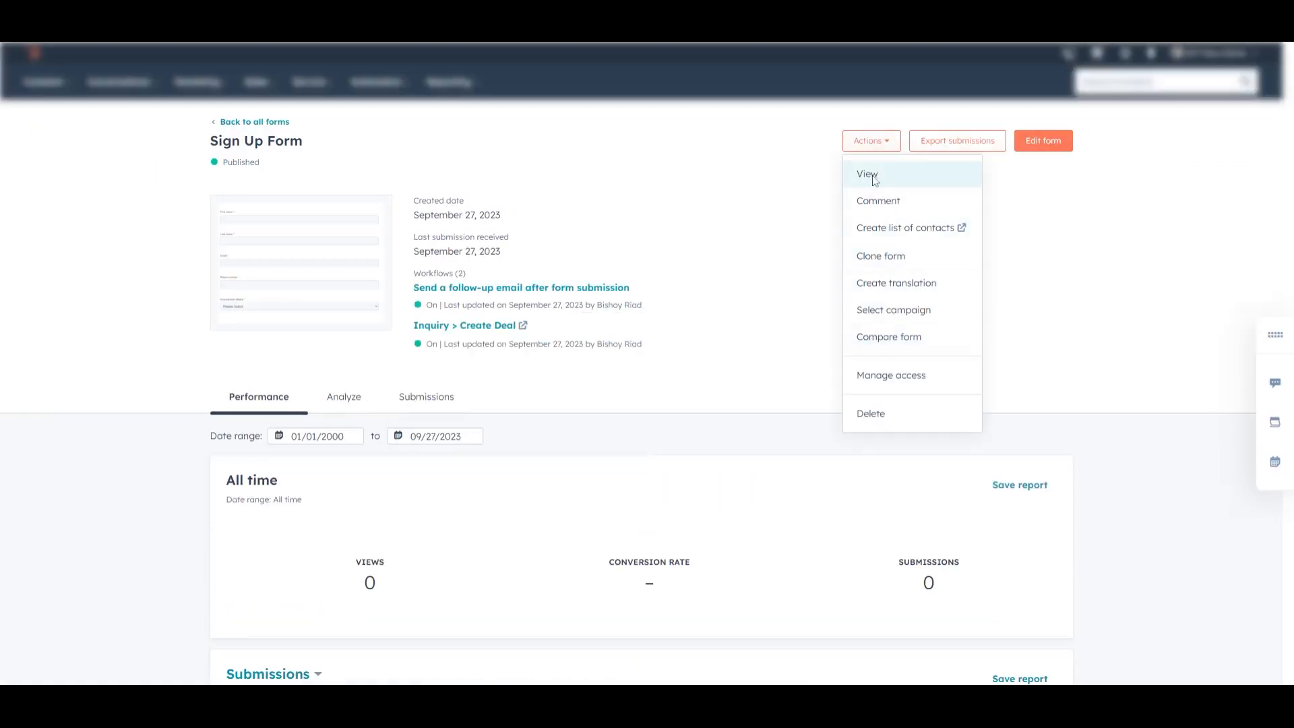
click(866, 174)
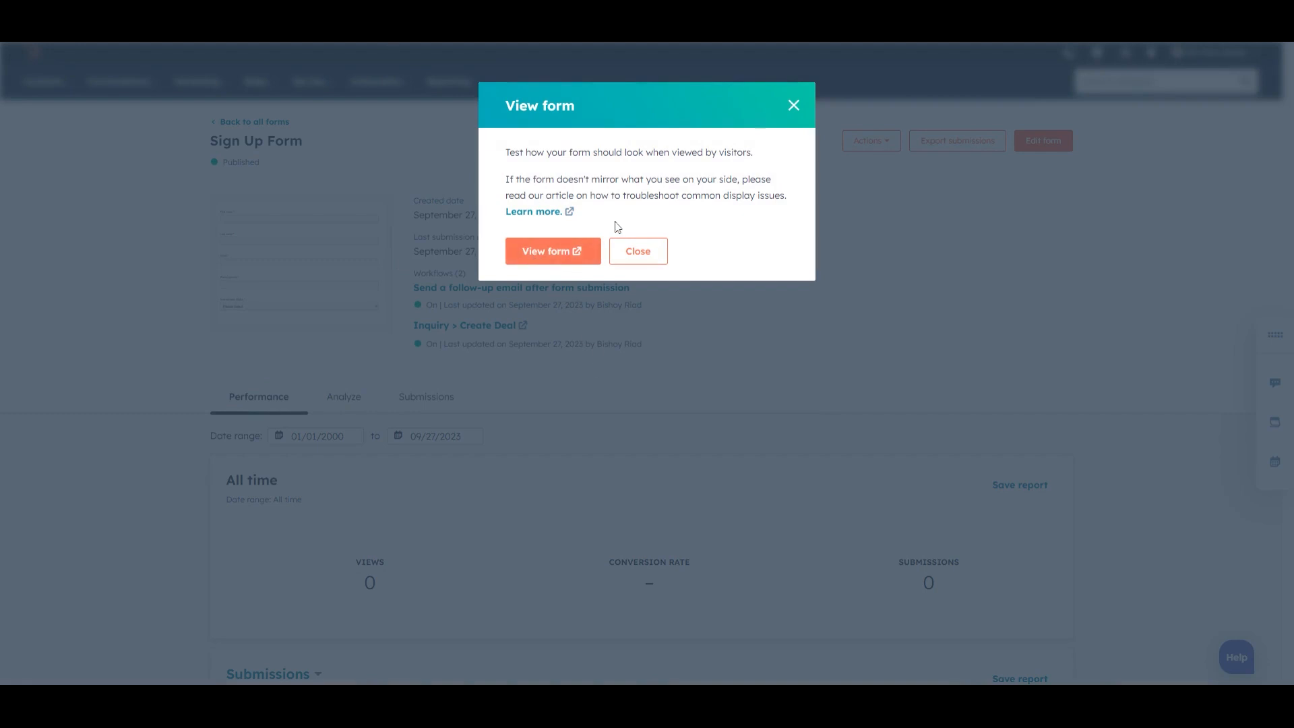
Step: Submit Test record 1 investing 1000000 and Test record 2 investing 2000000 through the live form
click(552, 251)
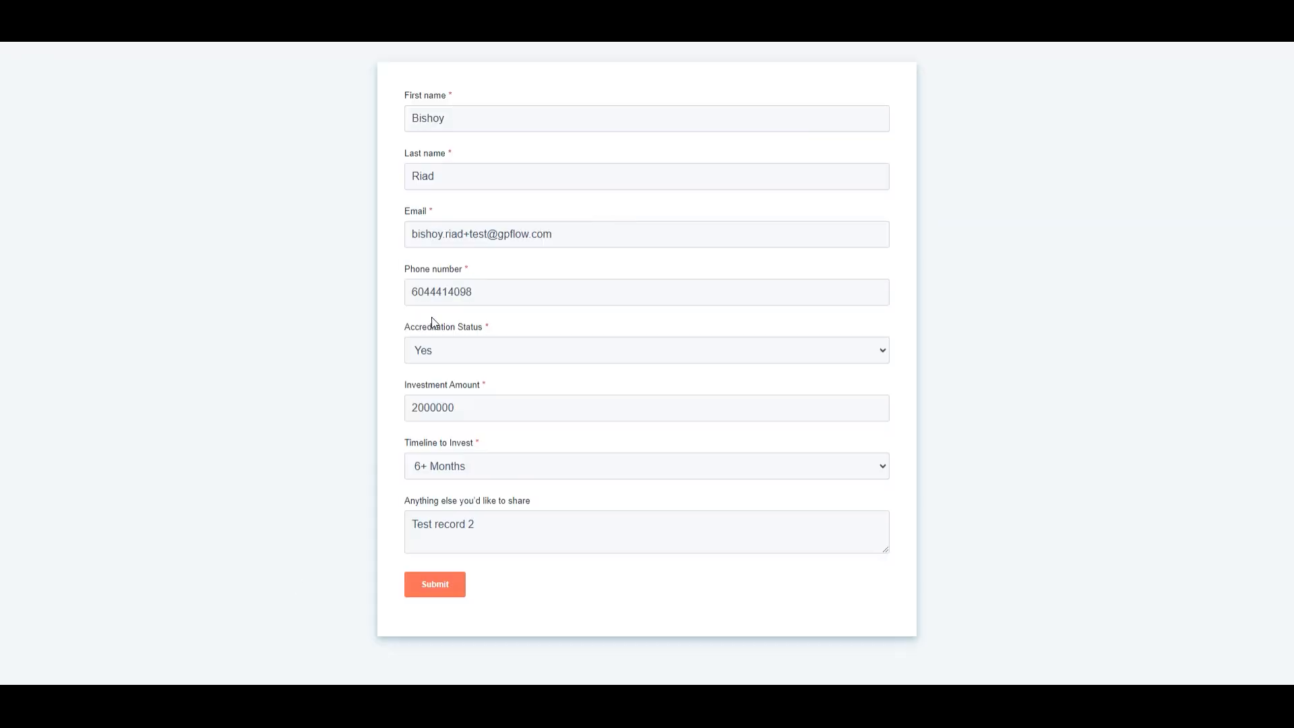
click(645, 407)
text(1)
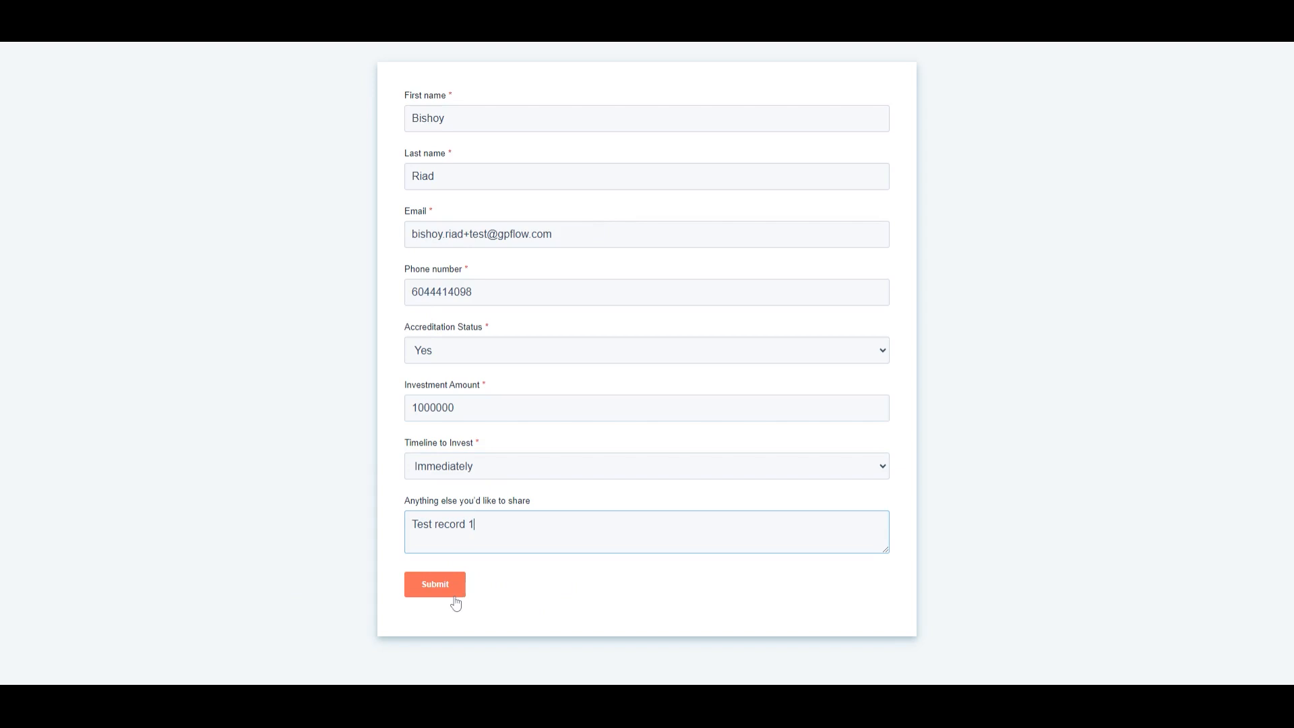
click(434, 583)
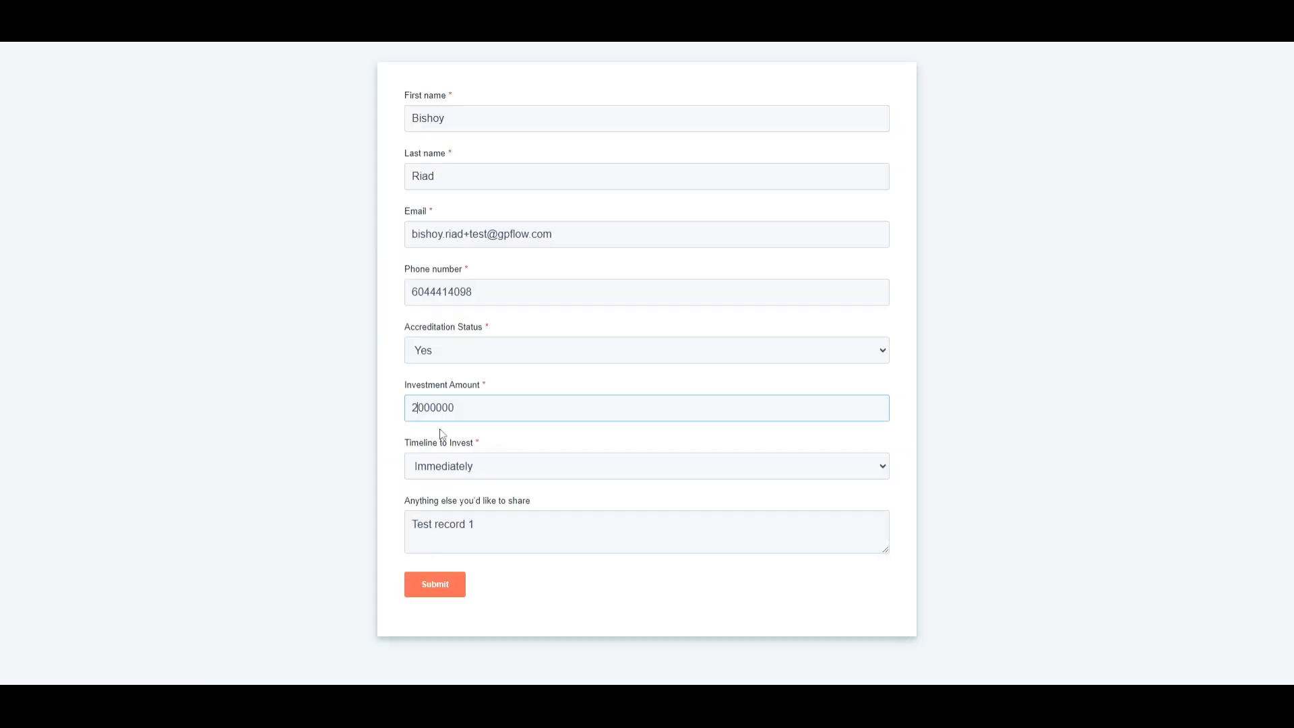
click(646, 465)
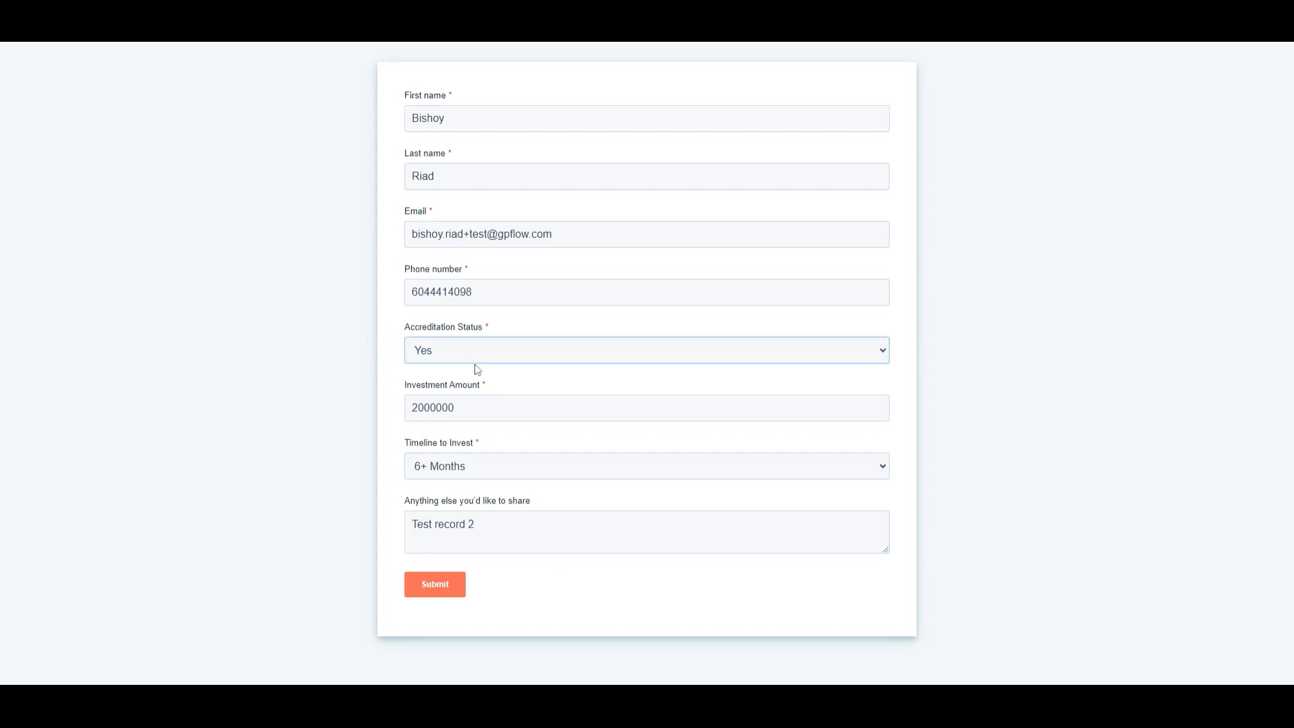
click(434, 583)
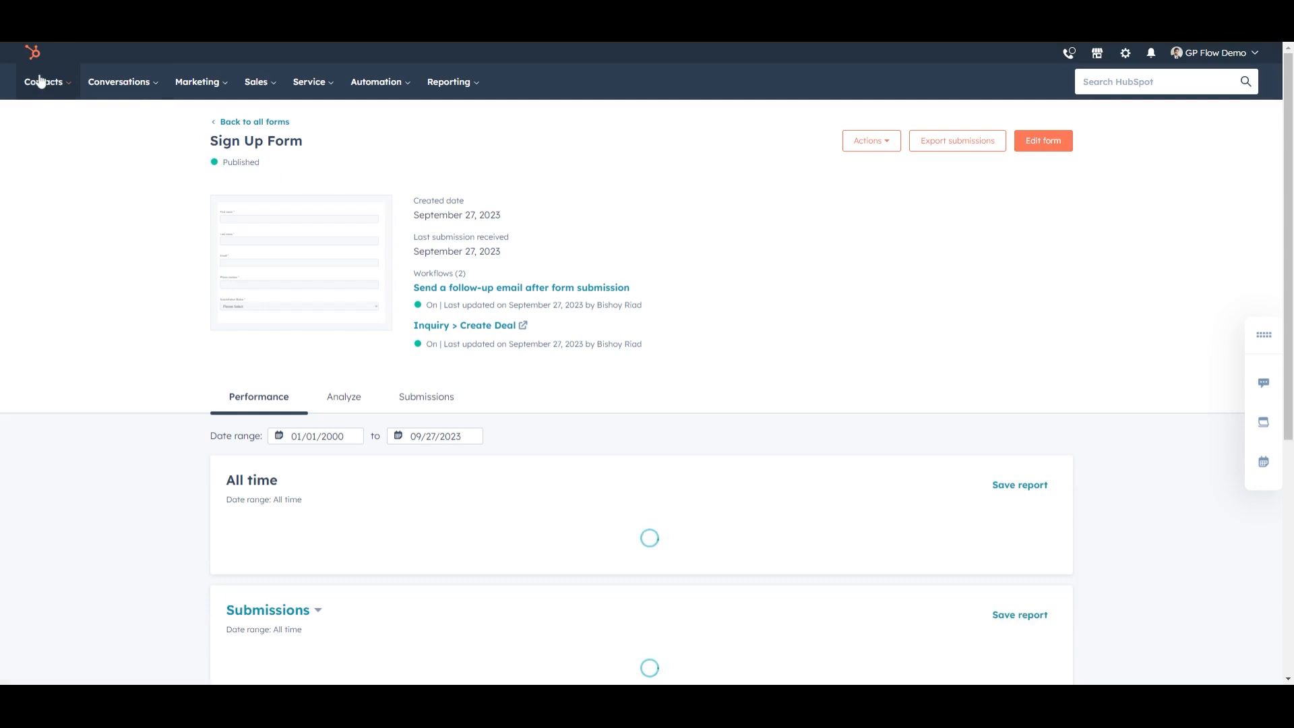
Step: Go to Contacts and scroll the test contact's record down to the Deals card
click(46, 82)
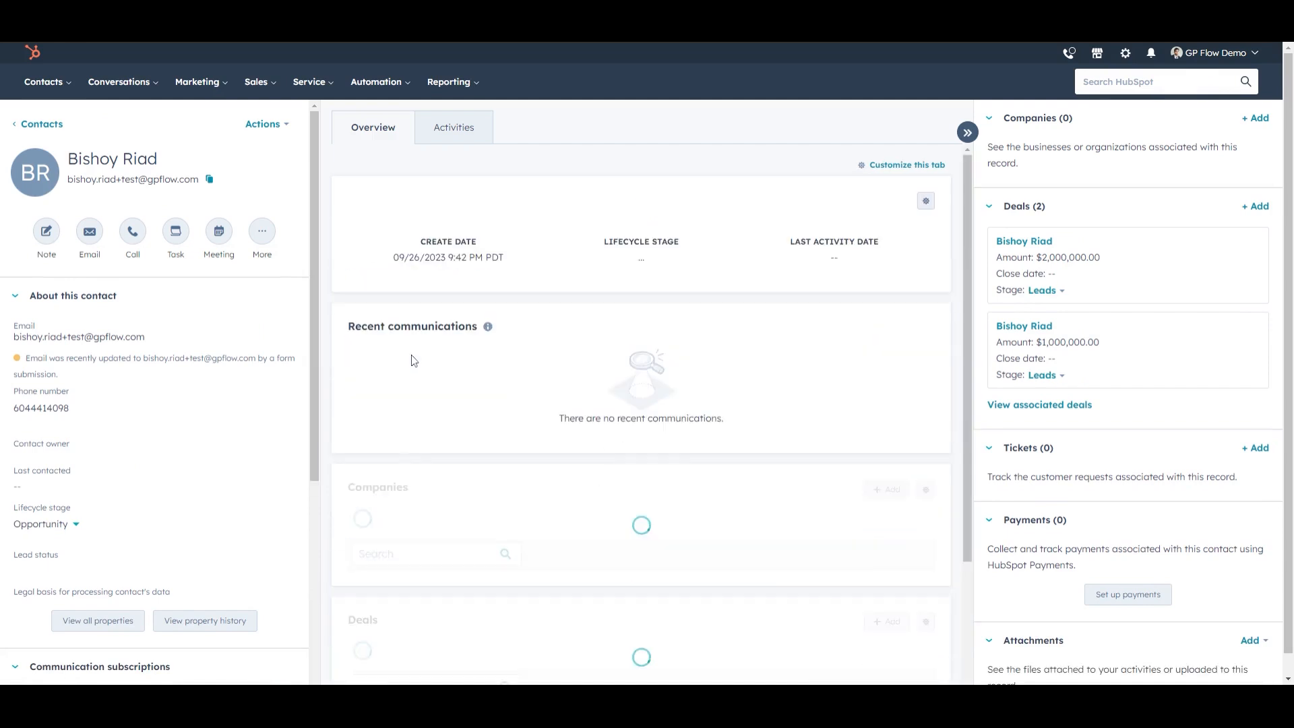
scroll(down, 3)
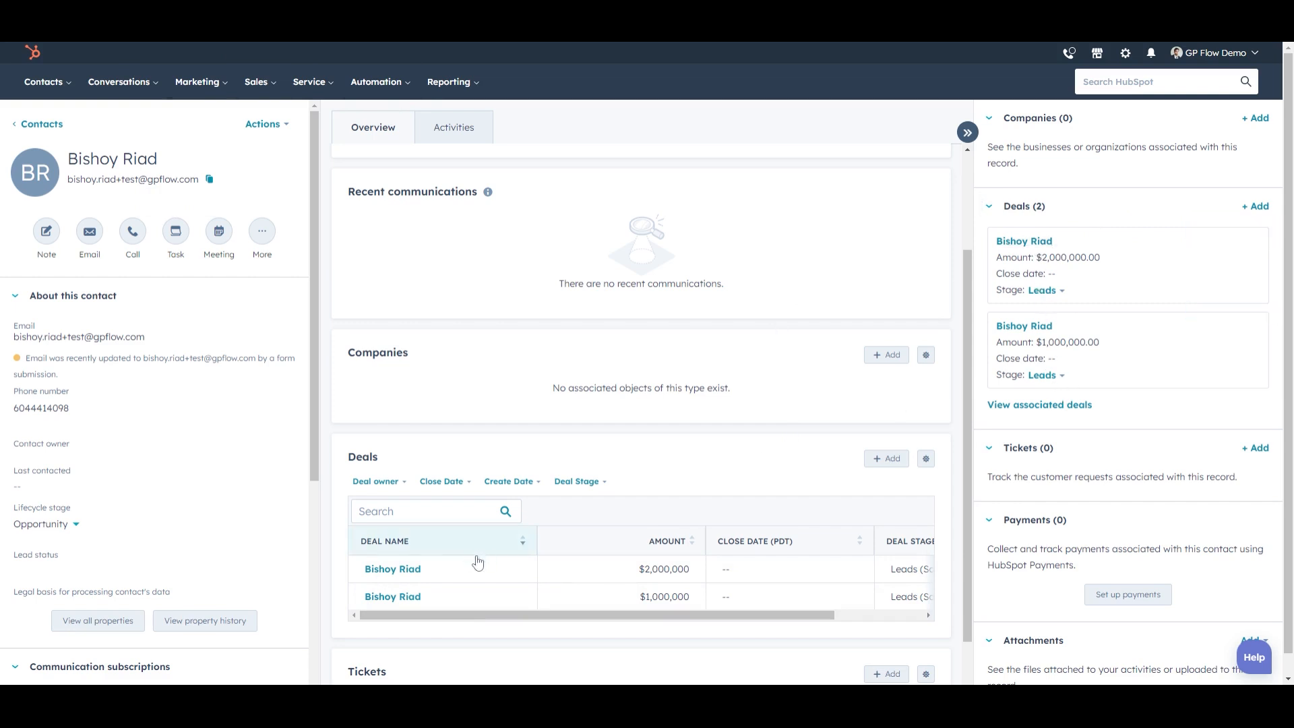
mouse_move(392, 595)
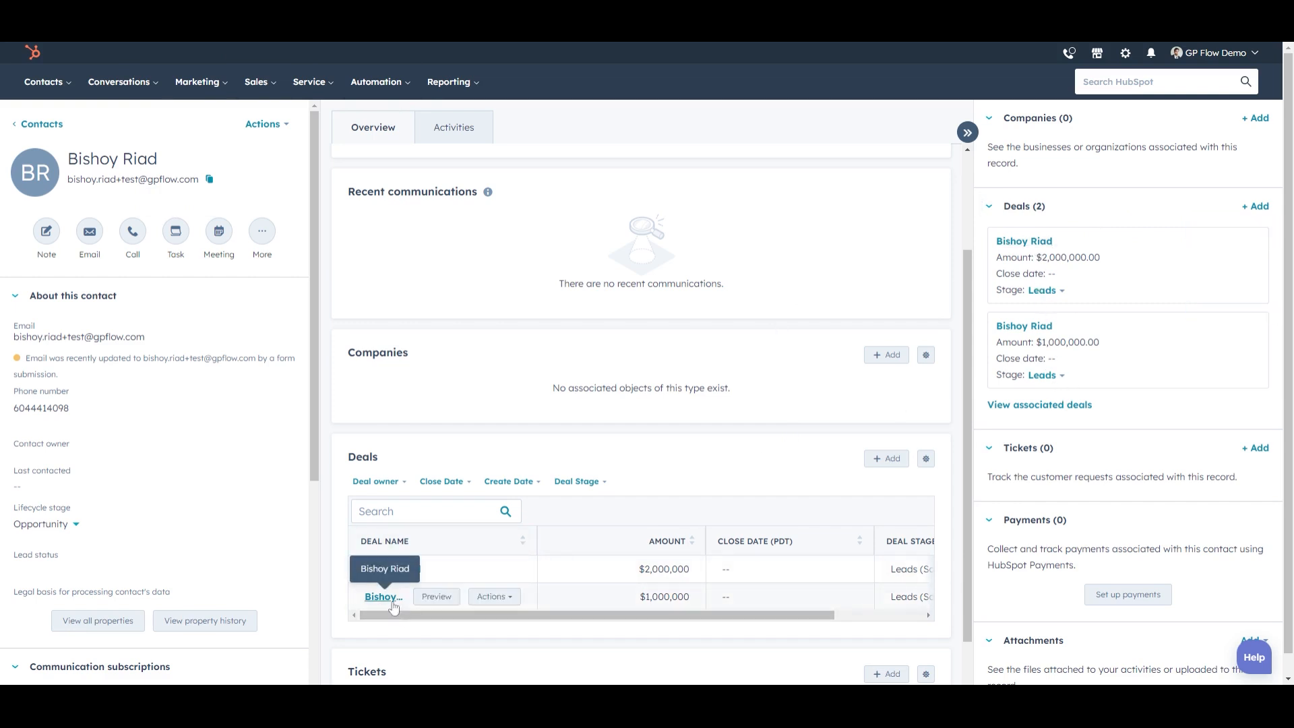
mouse_move(384, 595)
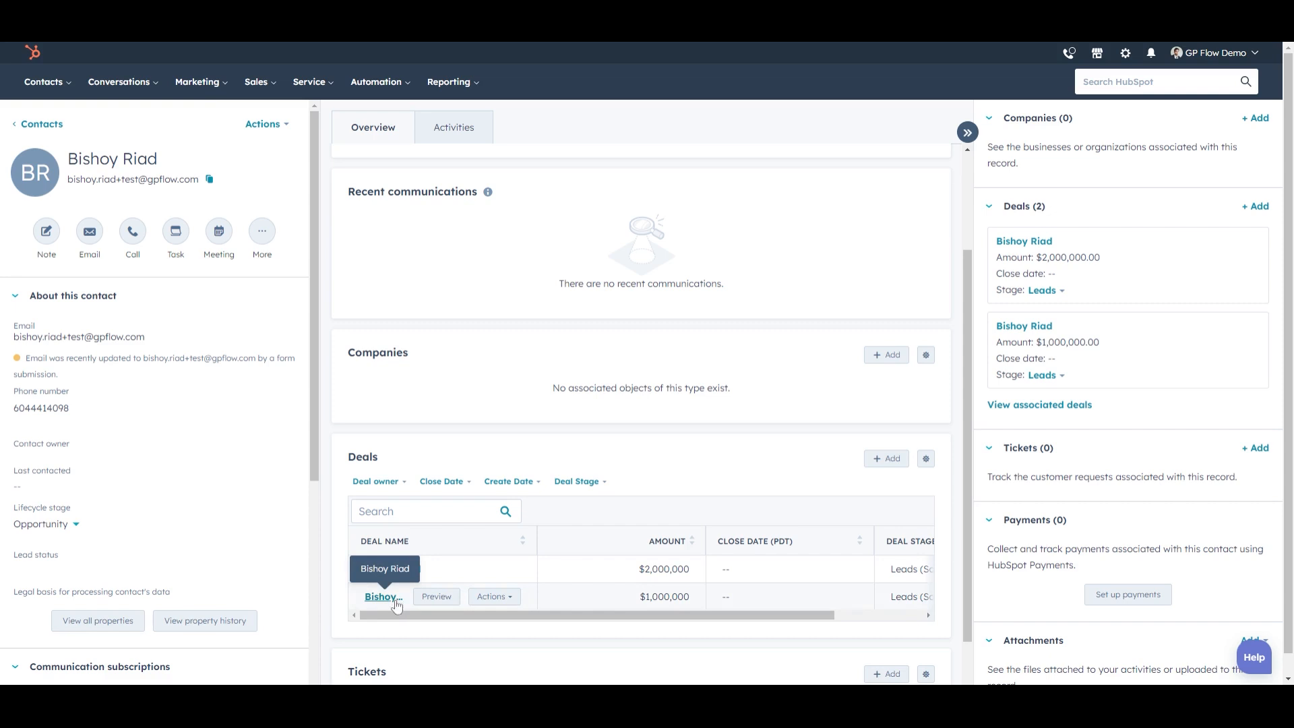
Step: Open the $1,000,000 deal record from the contact's Deals card
click(381, 596)
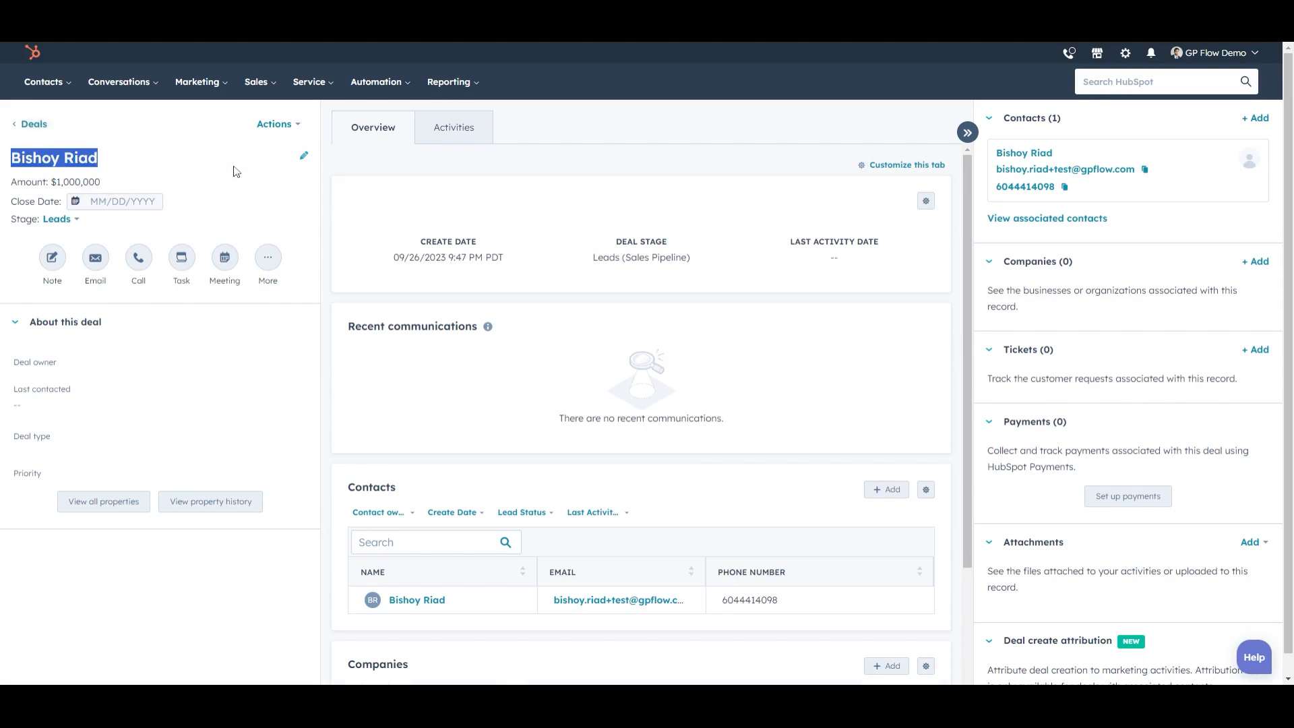
mouse_move(192, 174)
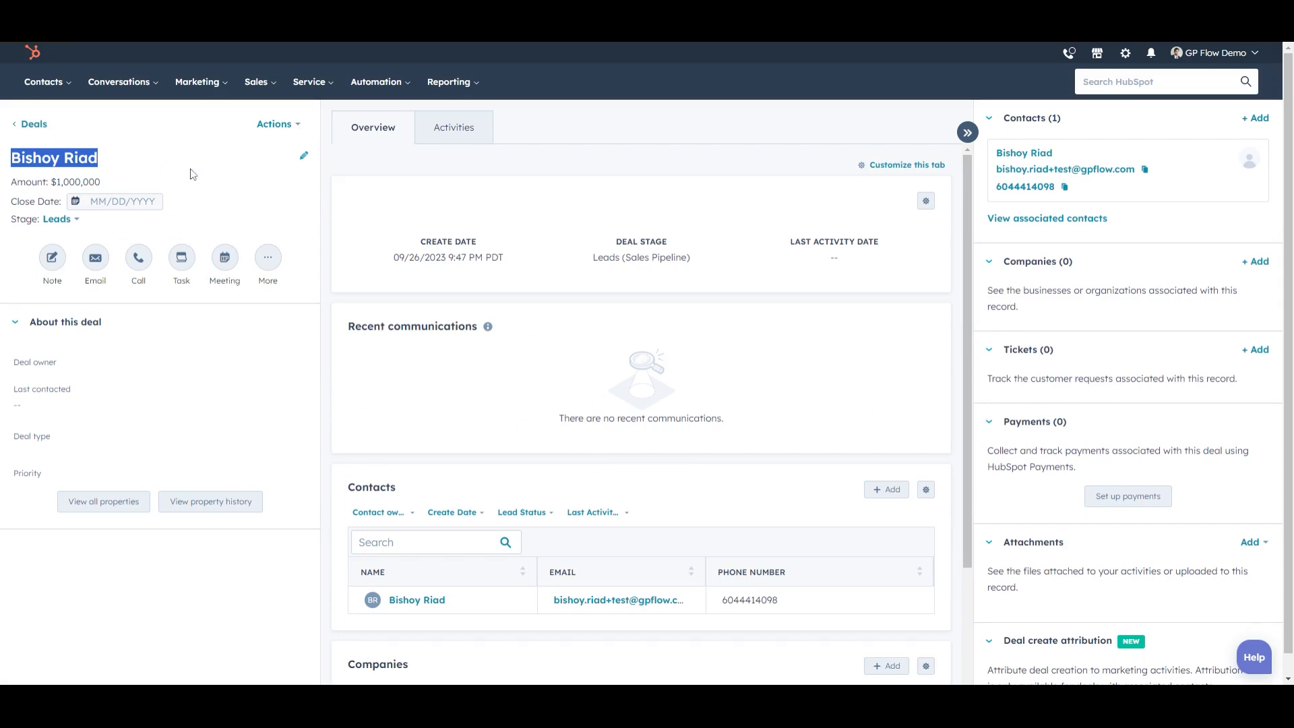
mouse_move(189, 171)
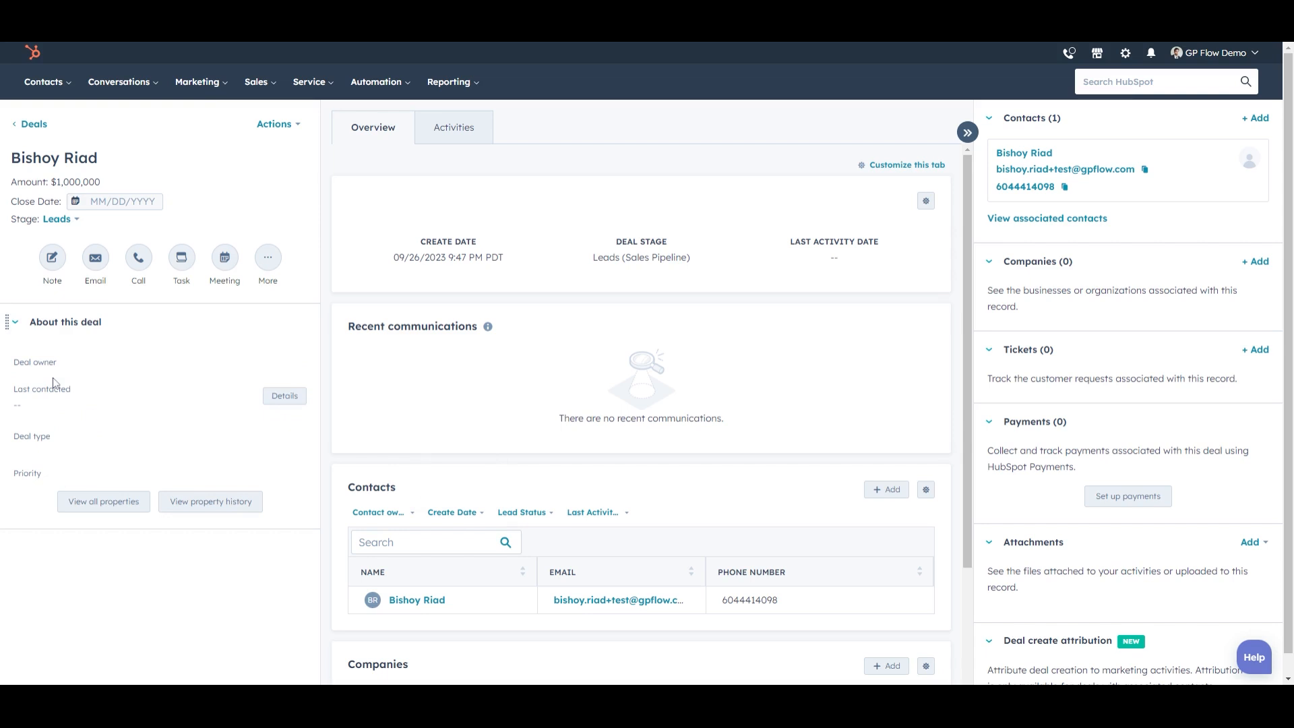
mouse_move(1070, 93)
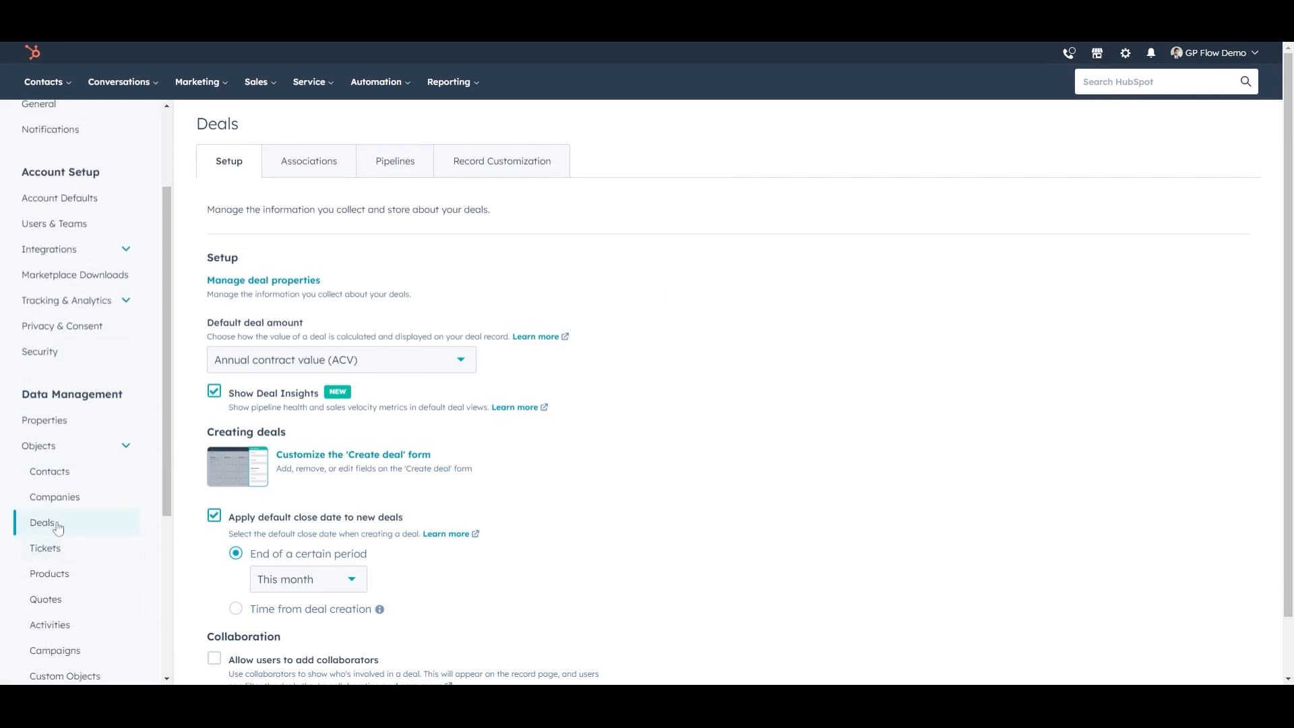
Step: Choose Customize left sidebar for deal records and edit its Default view
click(501, 161)
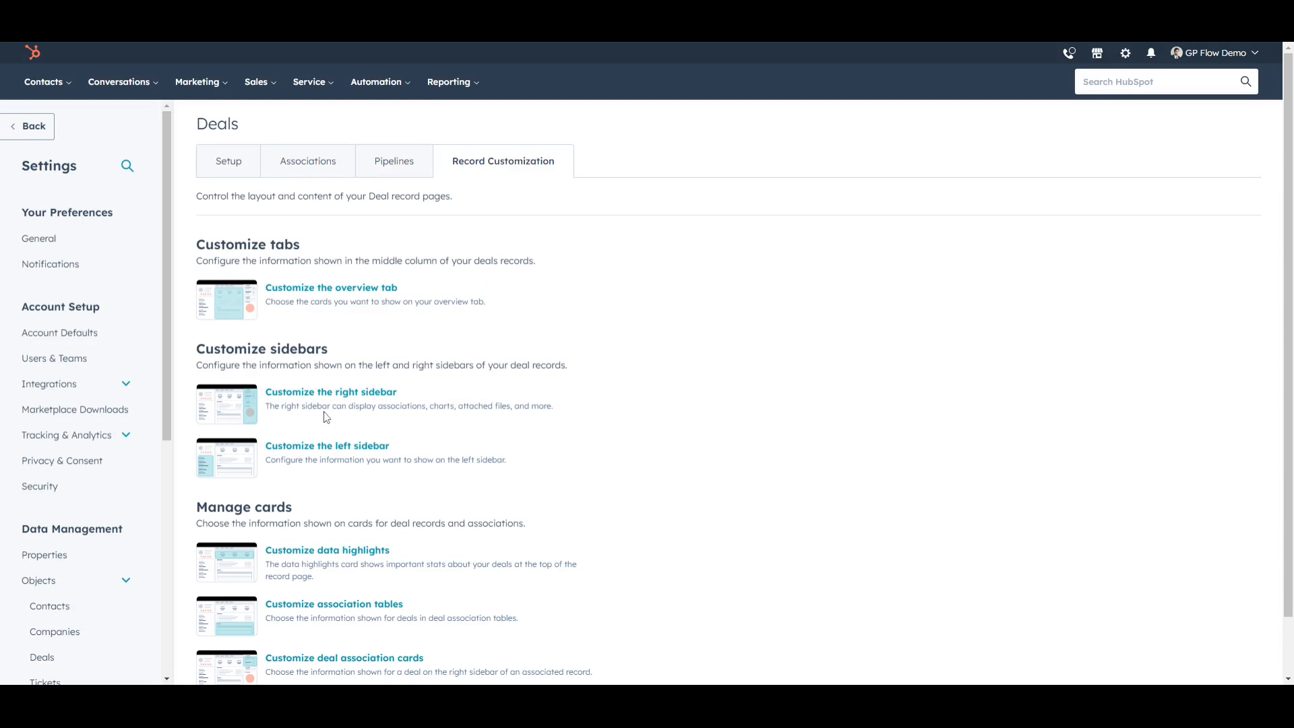
click(326, 446)
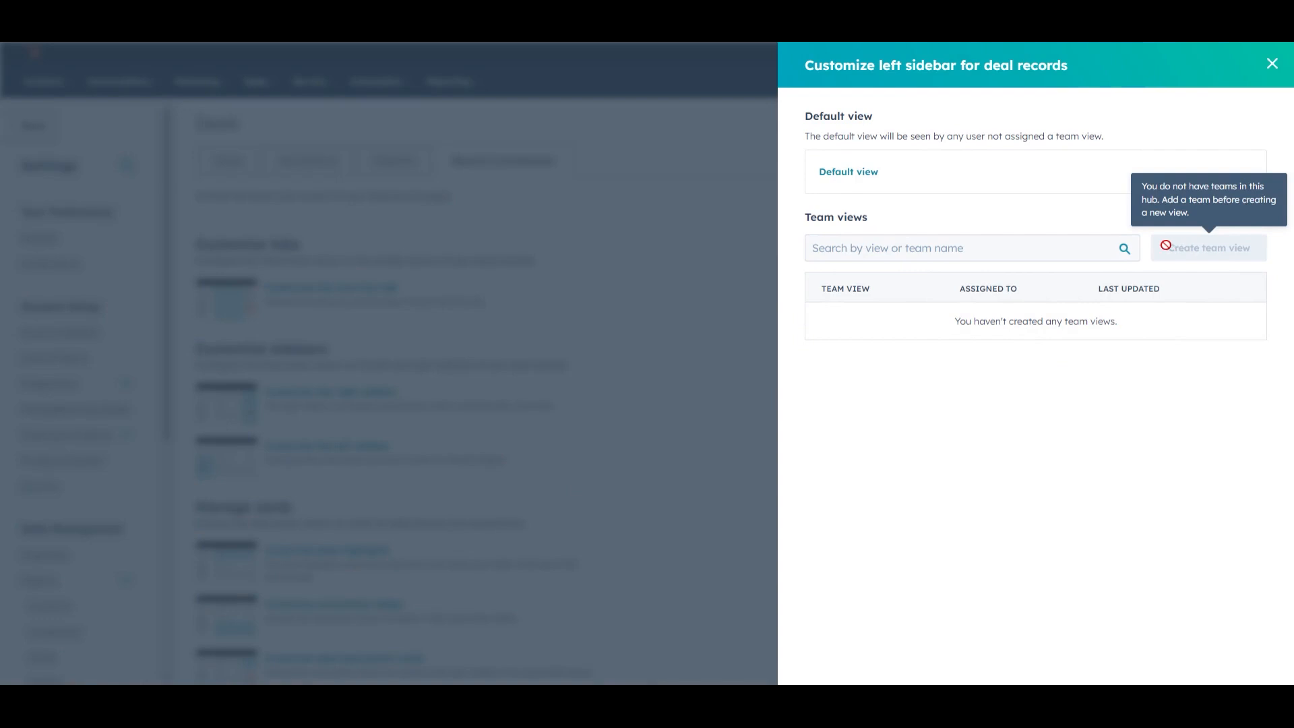
mouse_move(856, 199)
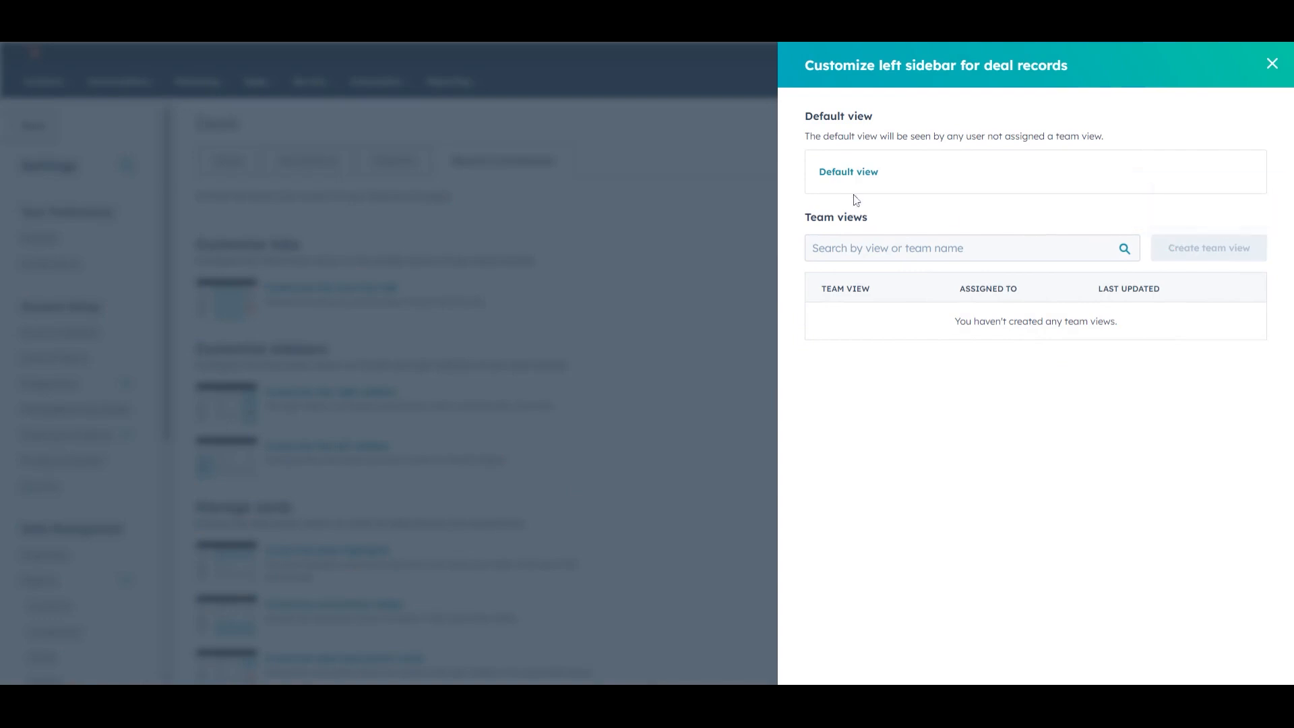
click(847, 171)
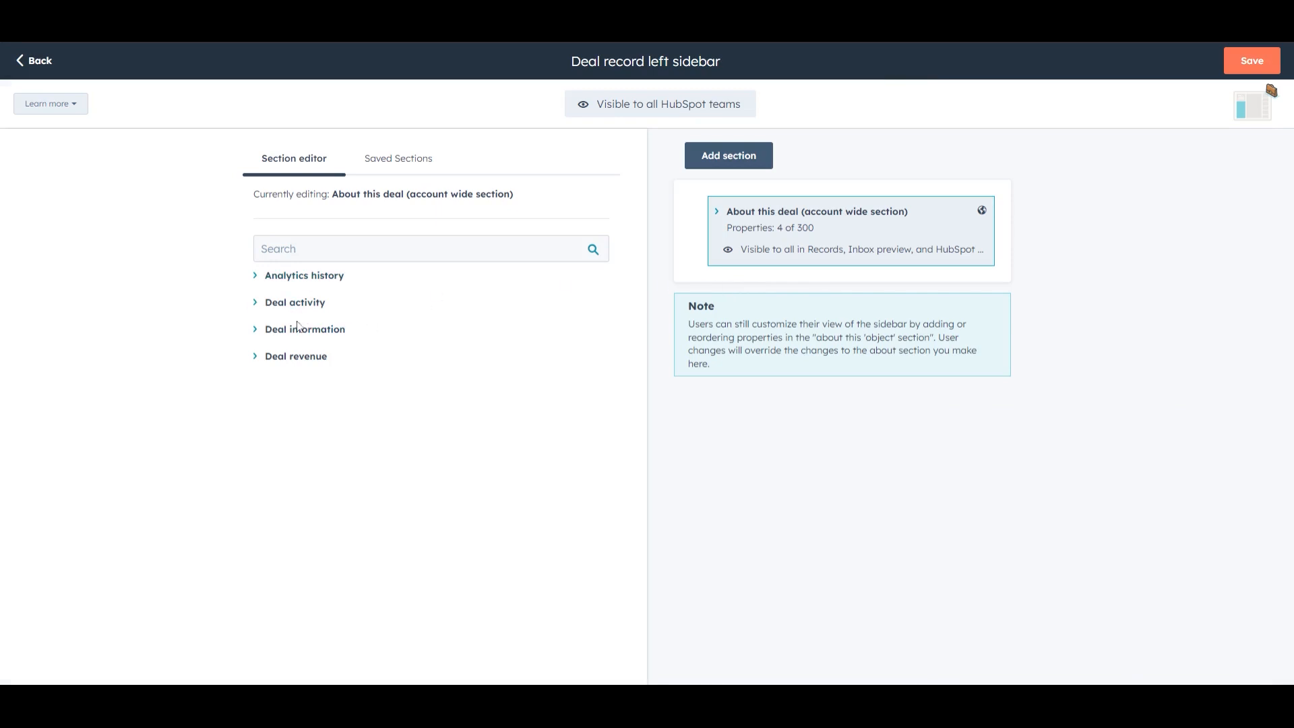
Step: Check Timeline to Invest, Message and Amount for About this deal, save and close the panel
click(304, 328)
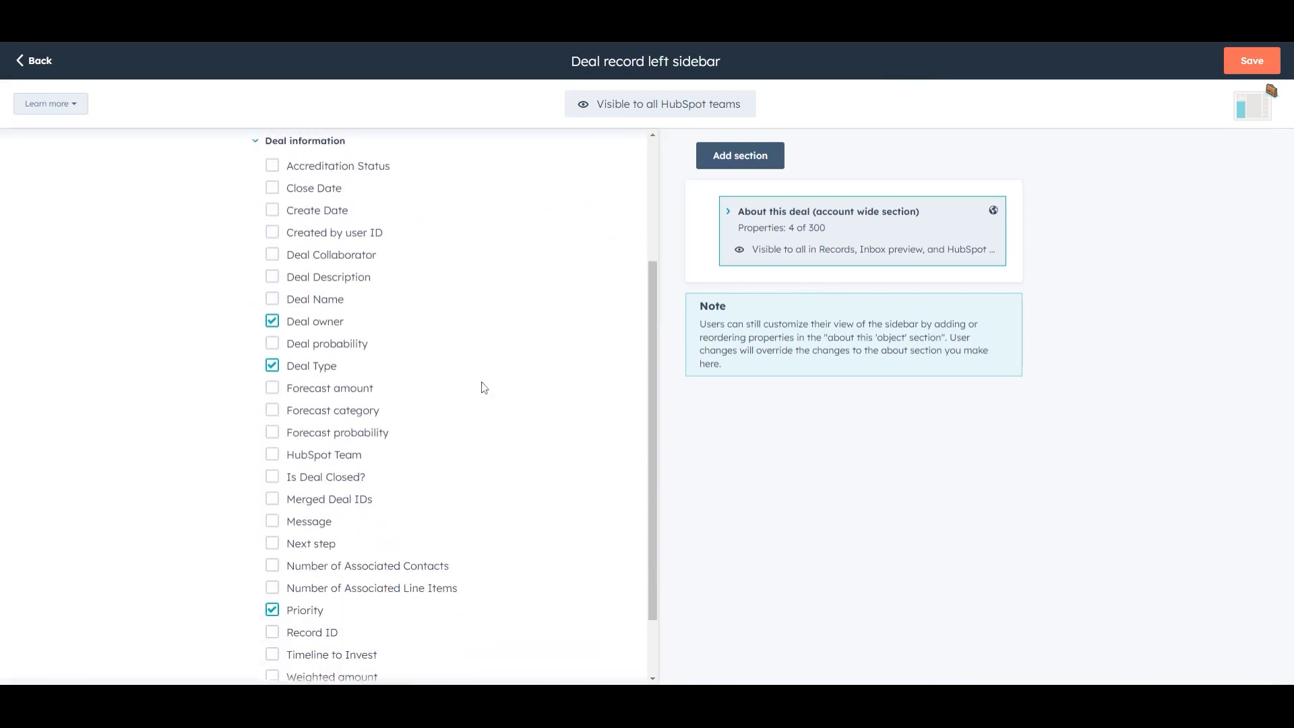
scroll(down, 3)
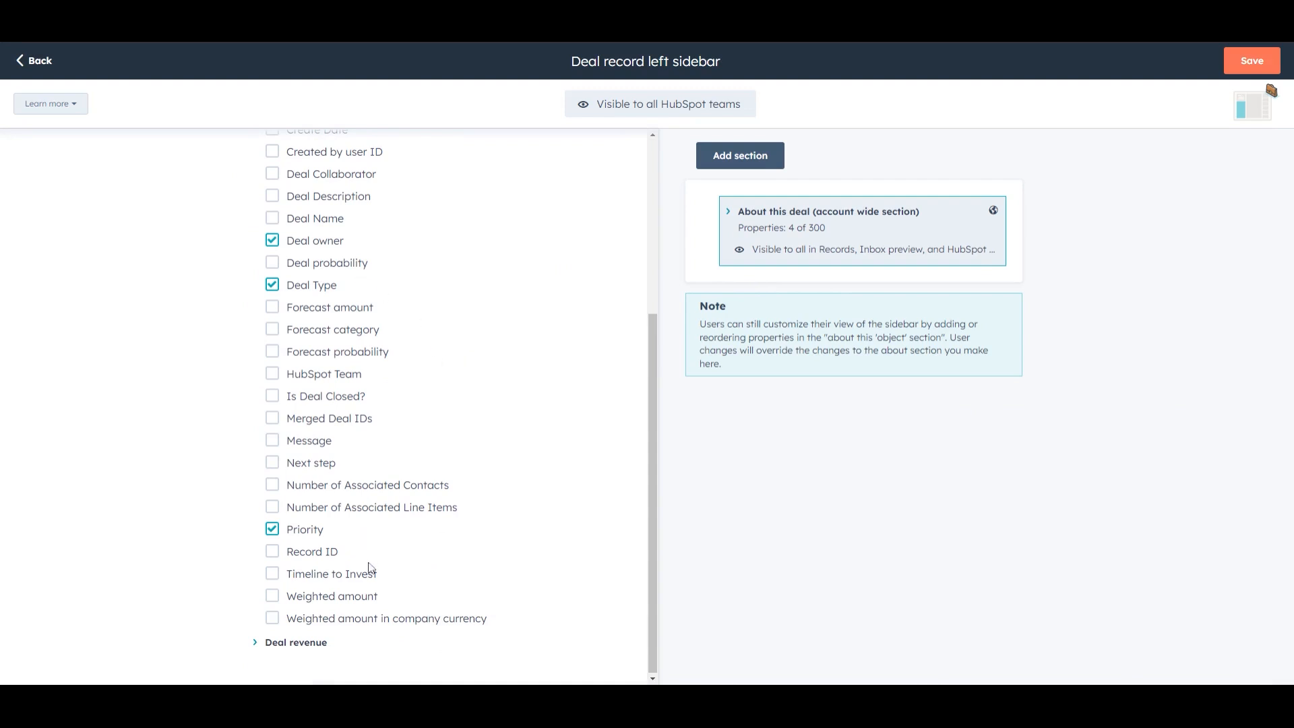
click(272, 574)
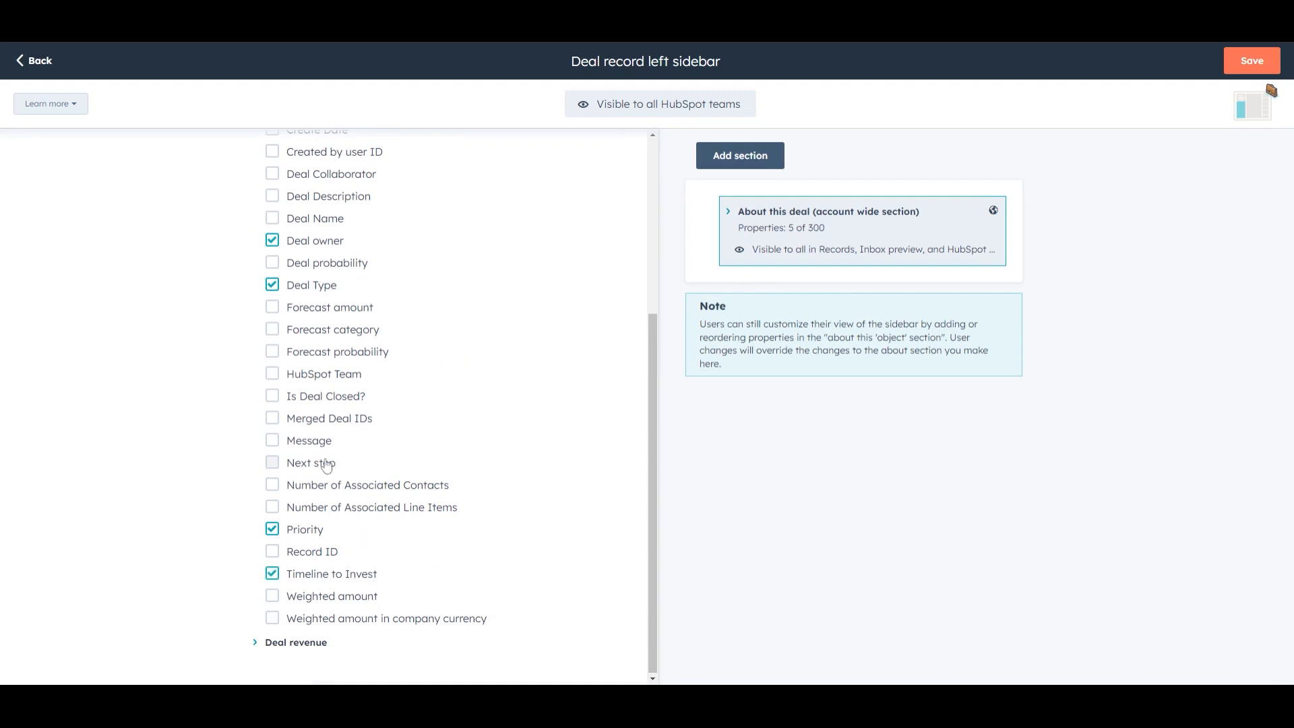
click(272, 439)
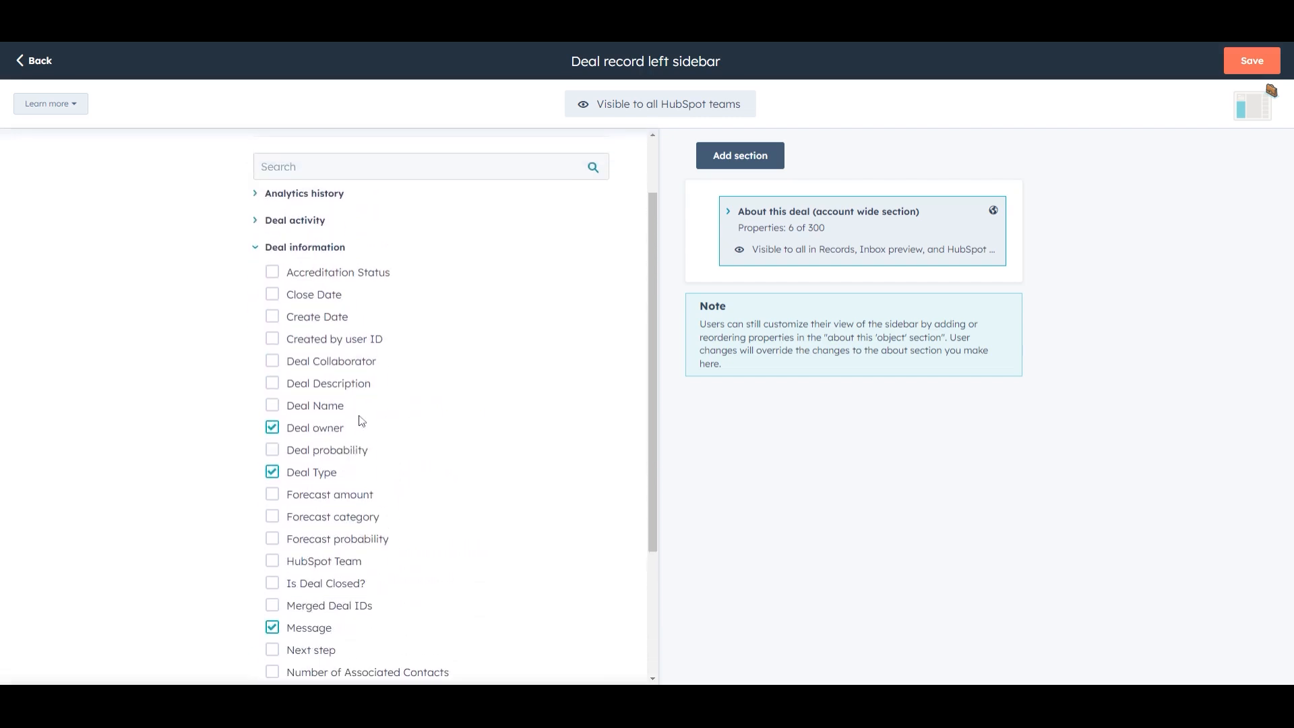
scroll(down, 3)
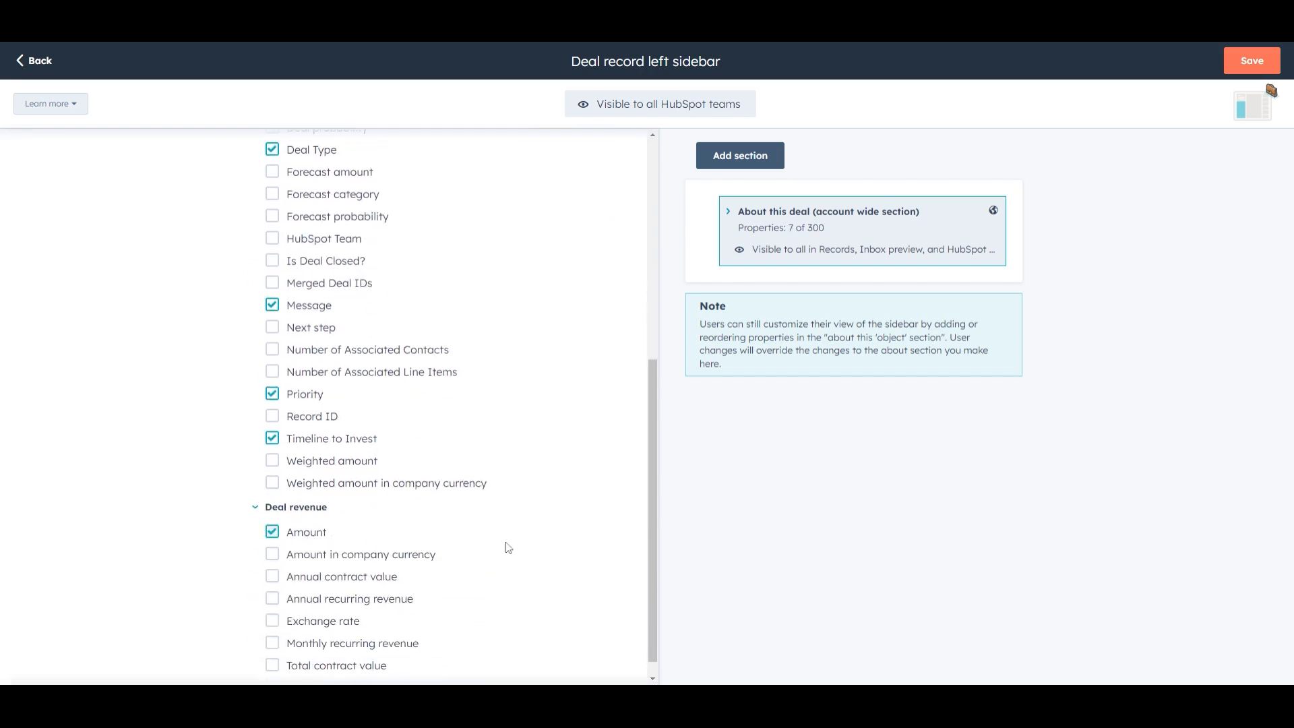
scroll(down, 3)
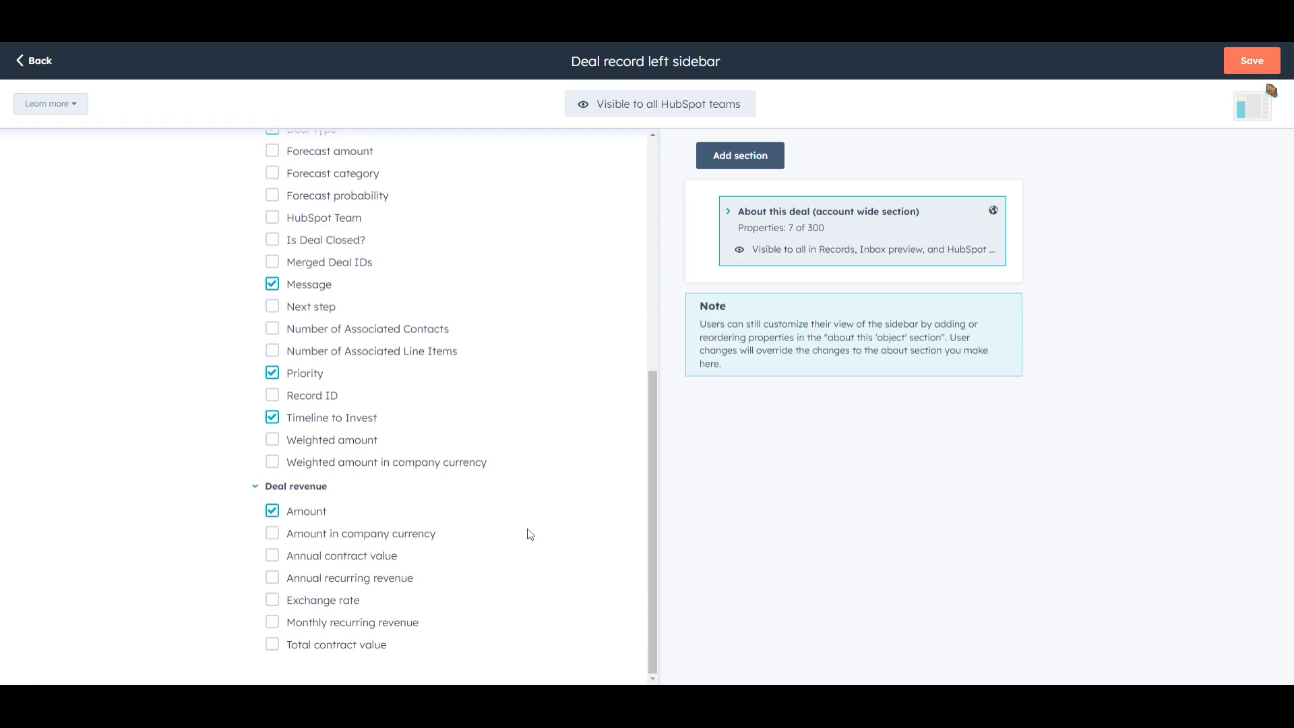
click(1251, 61)
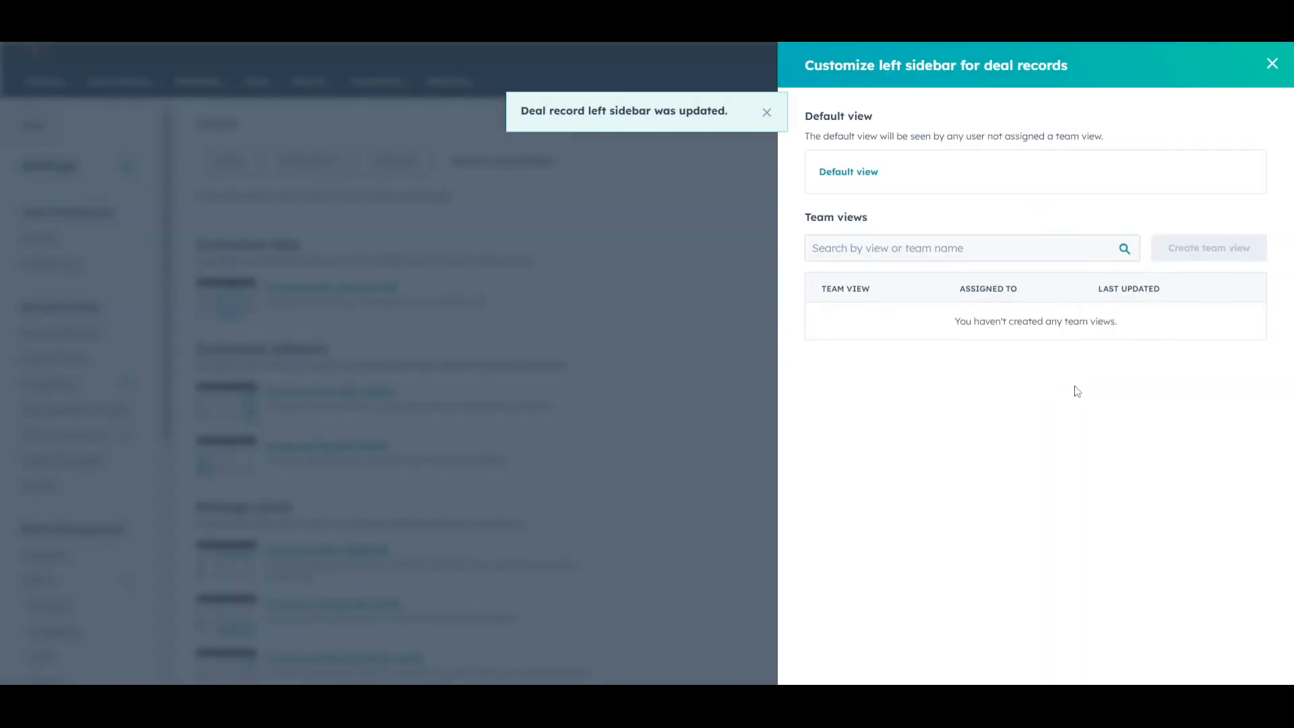
click(1271, 63)
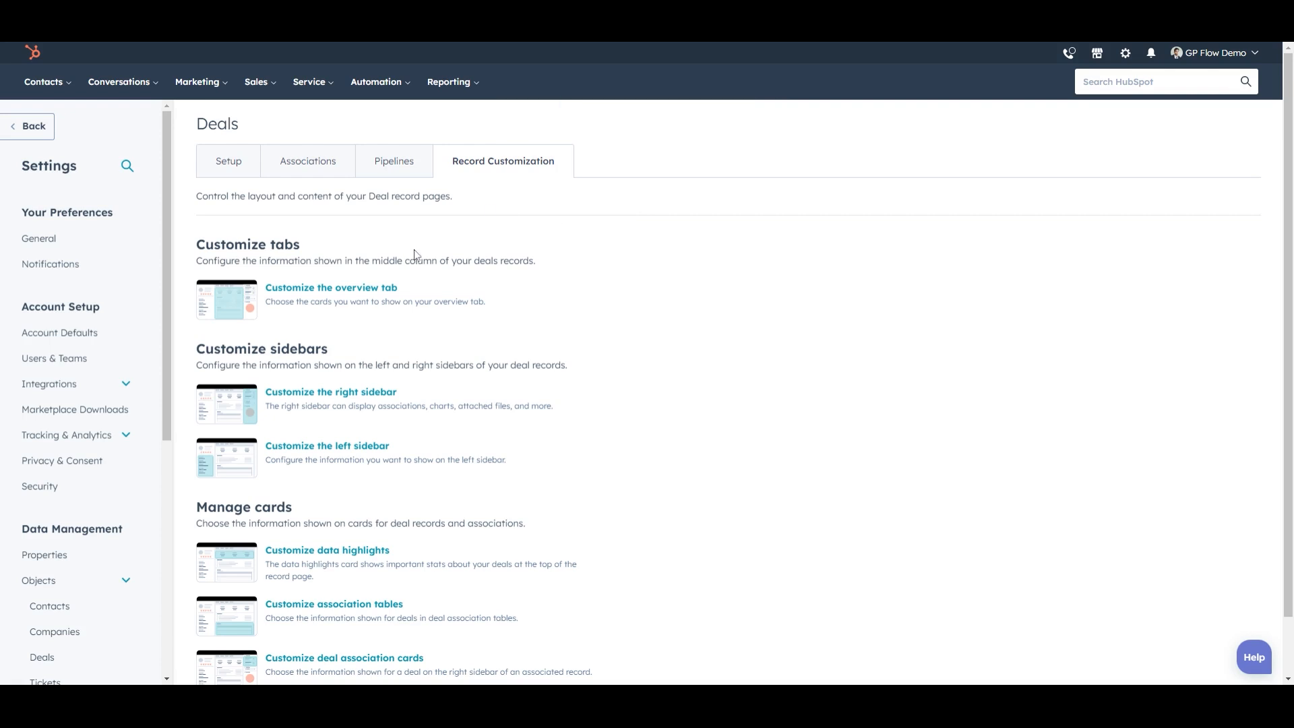
Step: Edit the Default data highlights view to include Timeline to Invest and Amount, then save changes
click(326, 550)
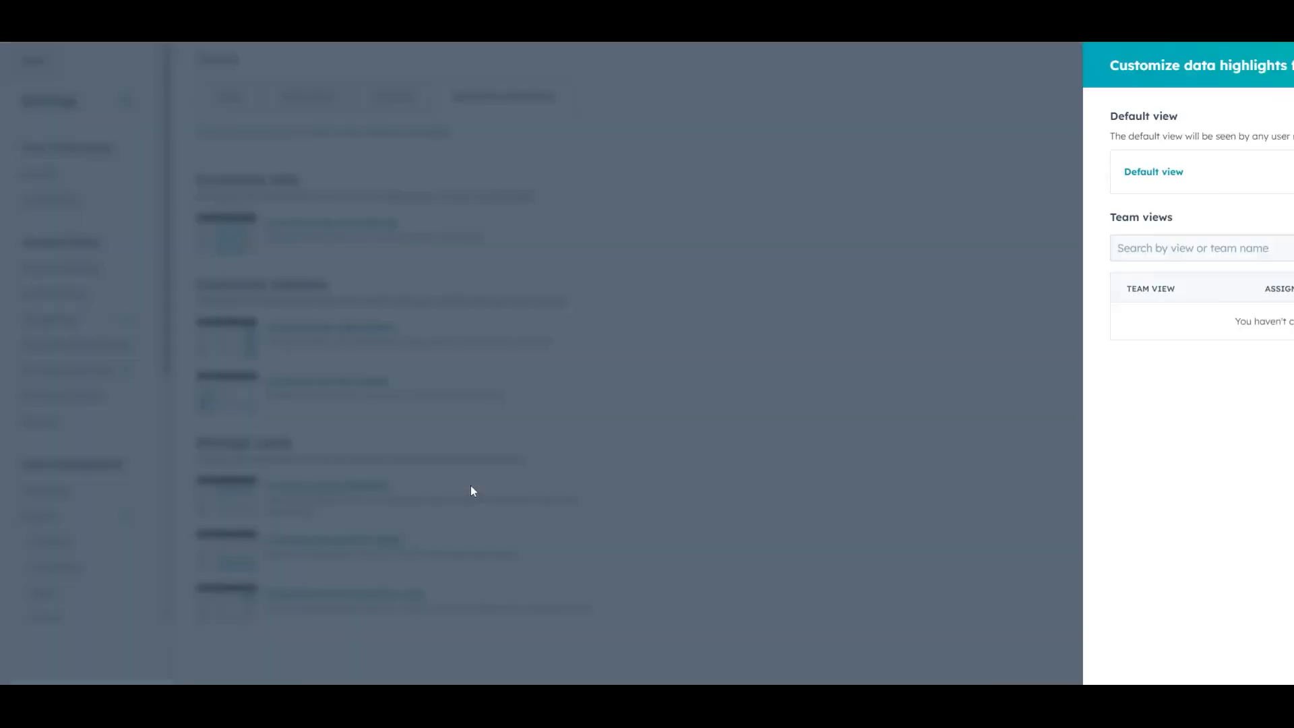
click(1154, 171)
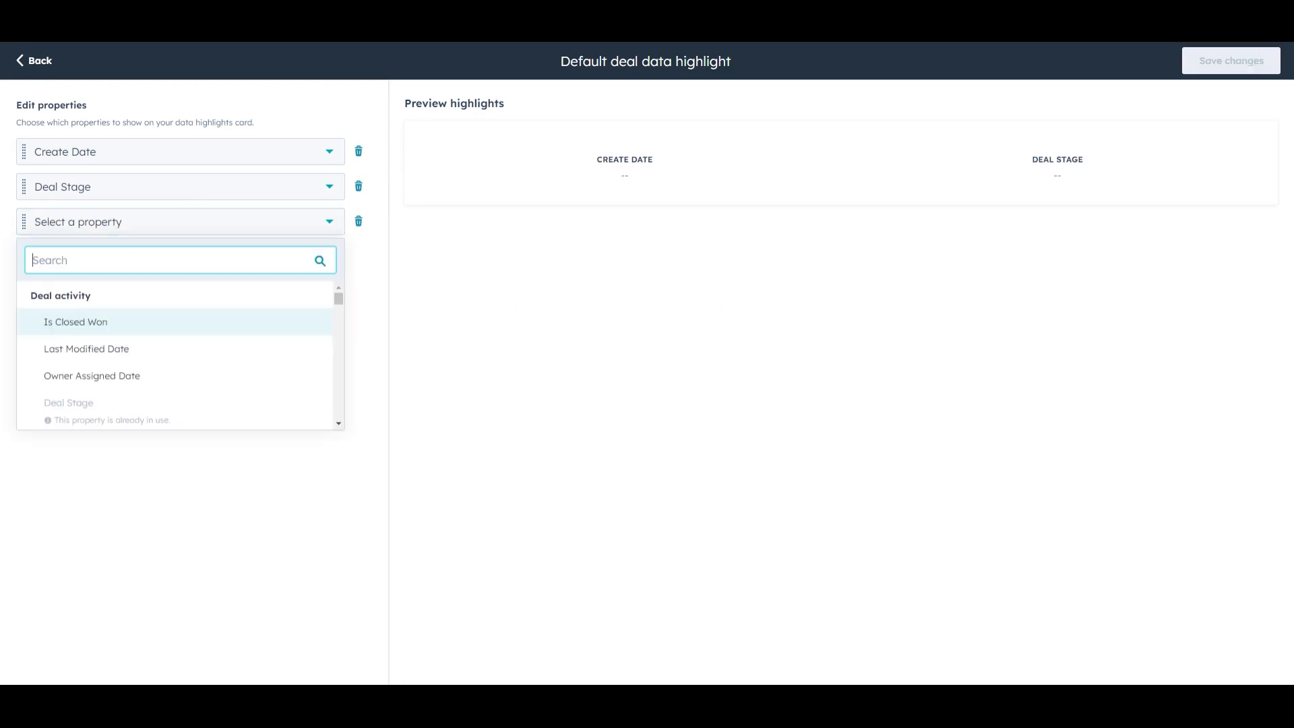
text(timlin)
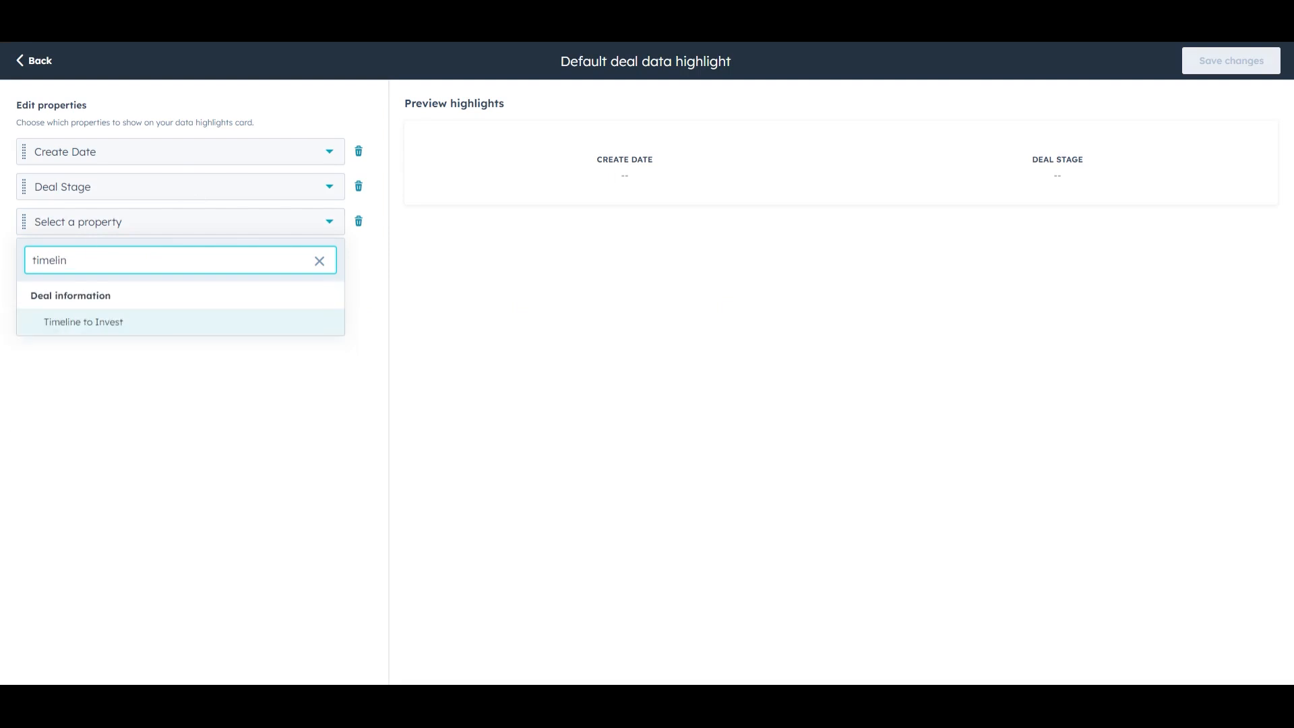
click(83, 322)
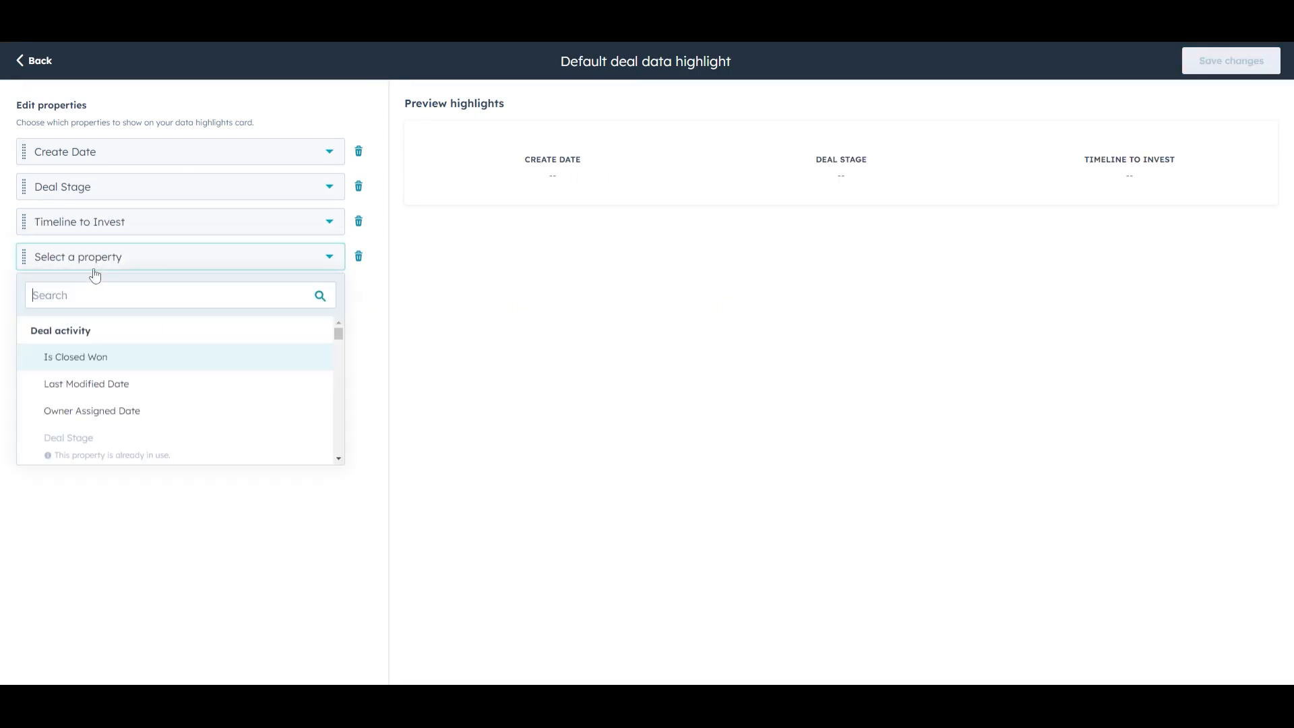
text(amount)
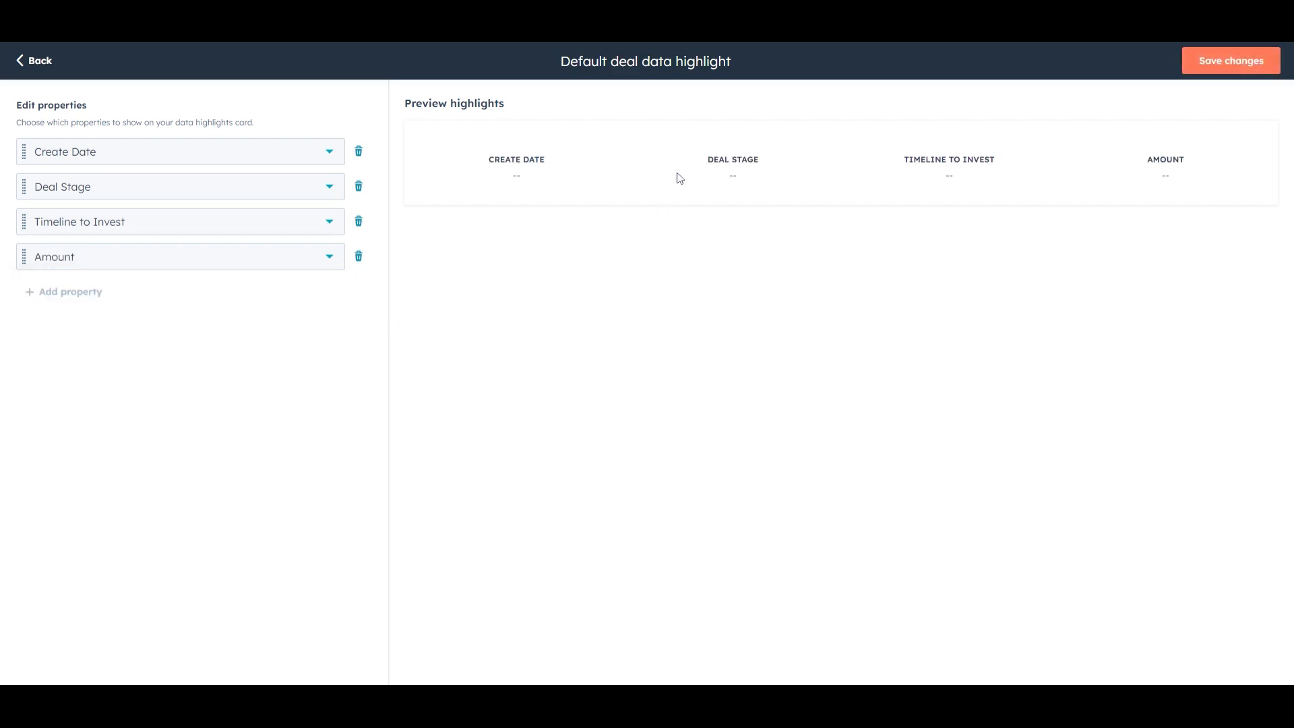
mouse_move(65, 237)
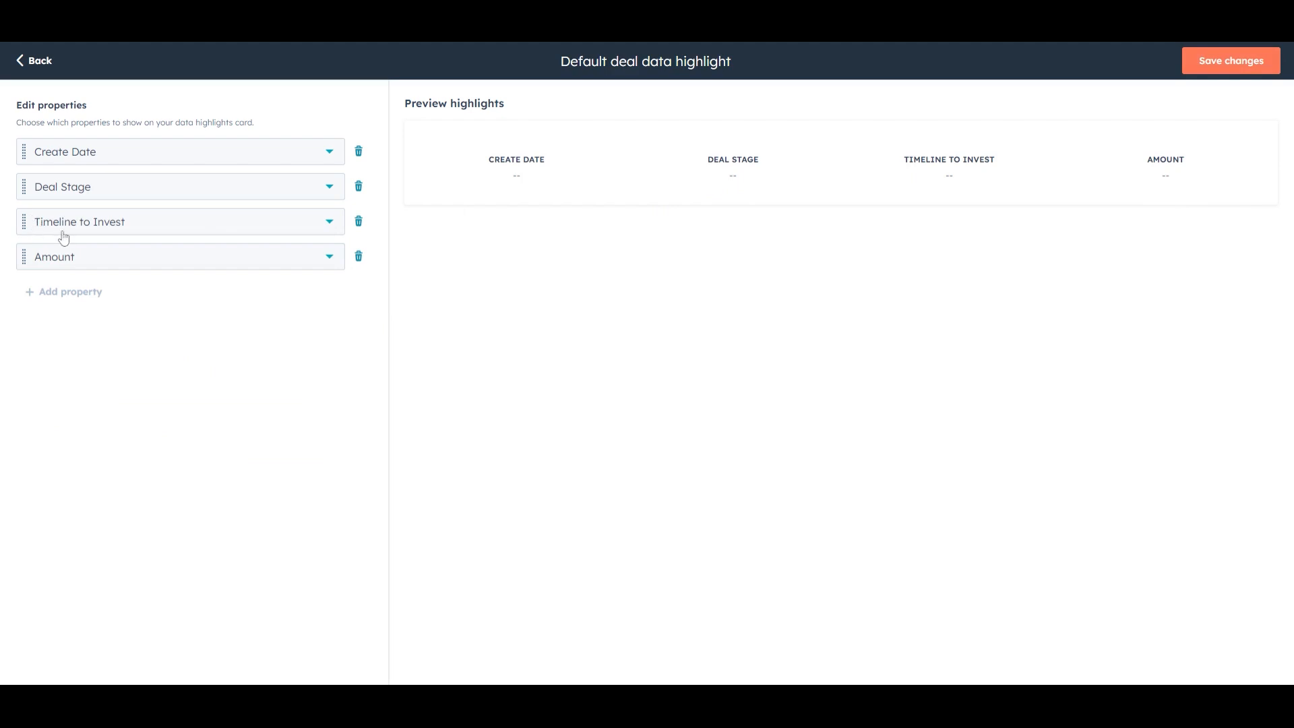
mouse_move(93, 244)
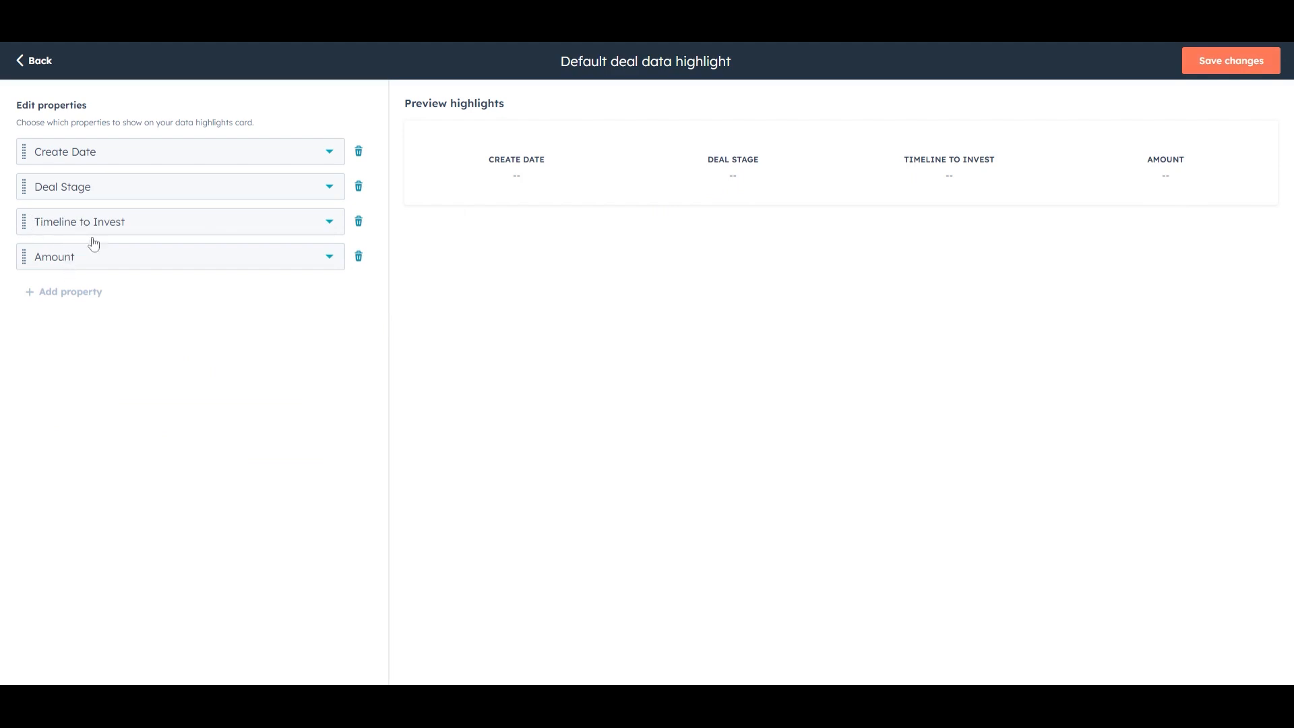
click(1229, 61)
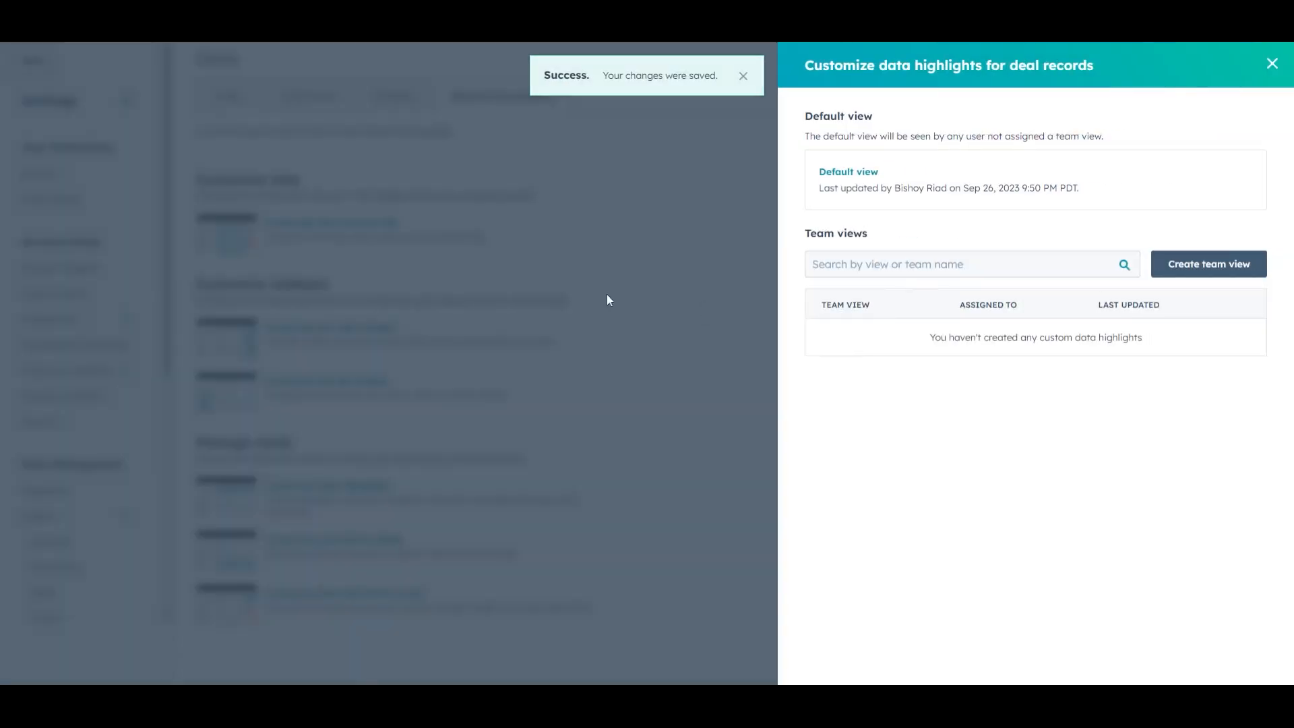
click(1271, 63)
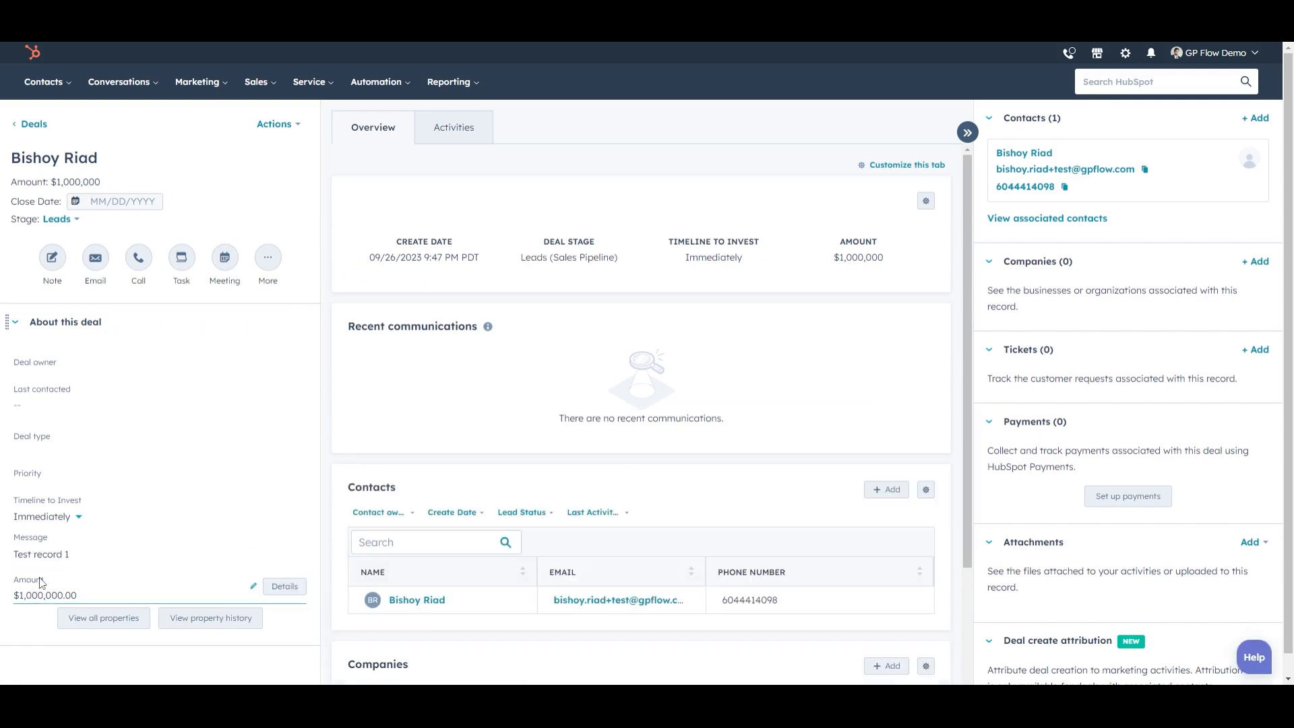
mouse_move(32, 597)
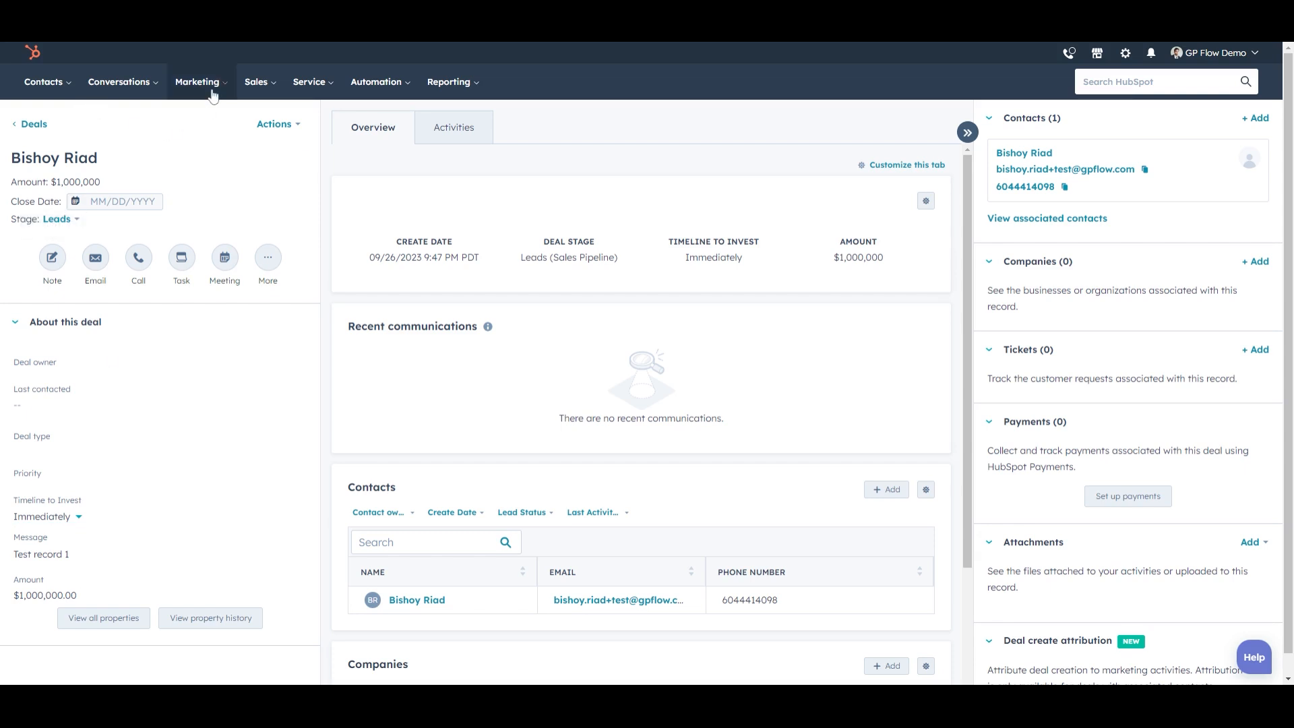
Step: From Forms, choose Embed on Sign Up Form and copy the embed code script
click(197, 82)
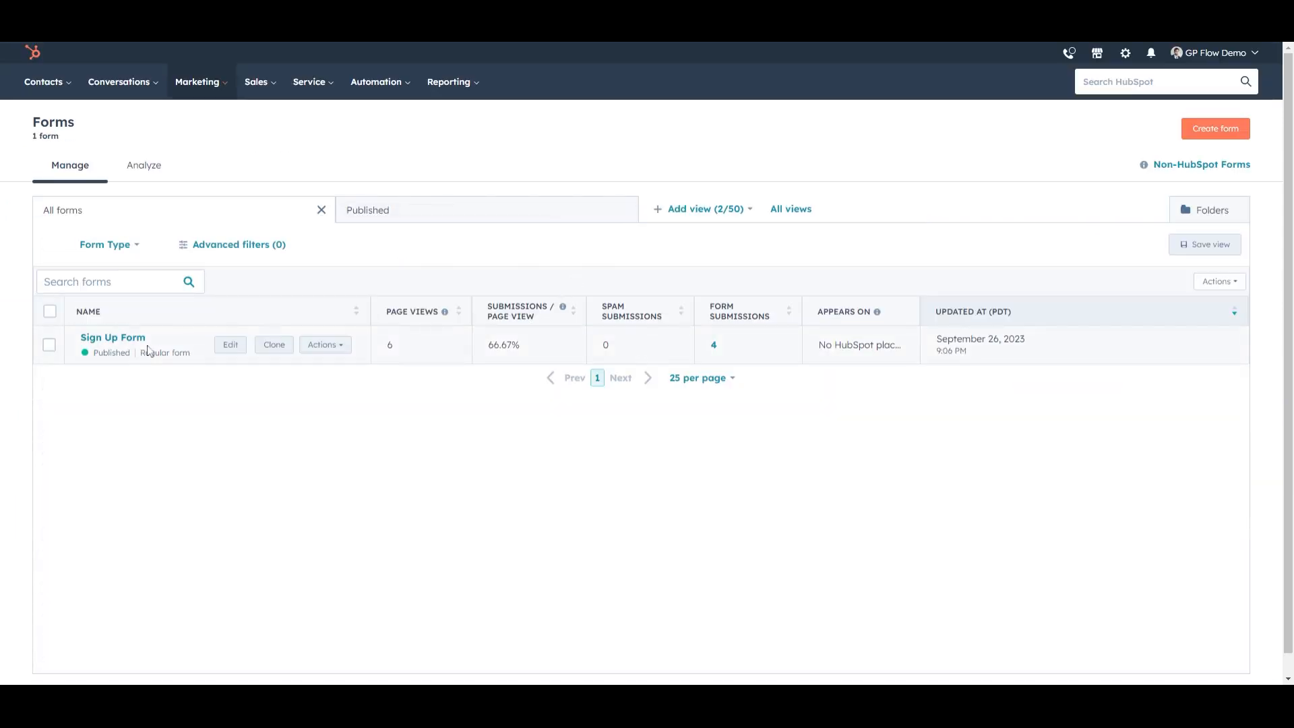
click(322, 344)
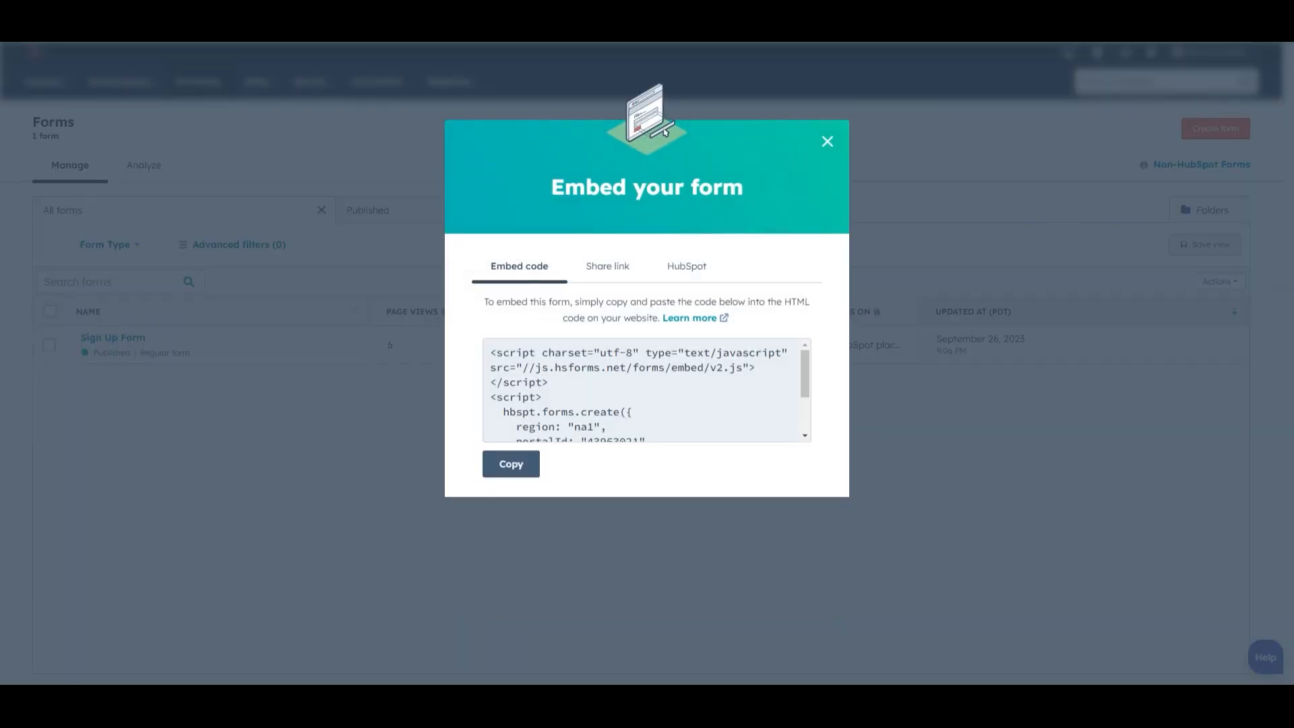
click(509, 462)
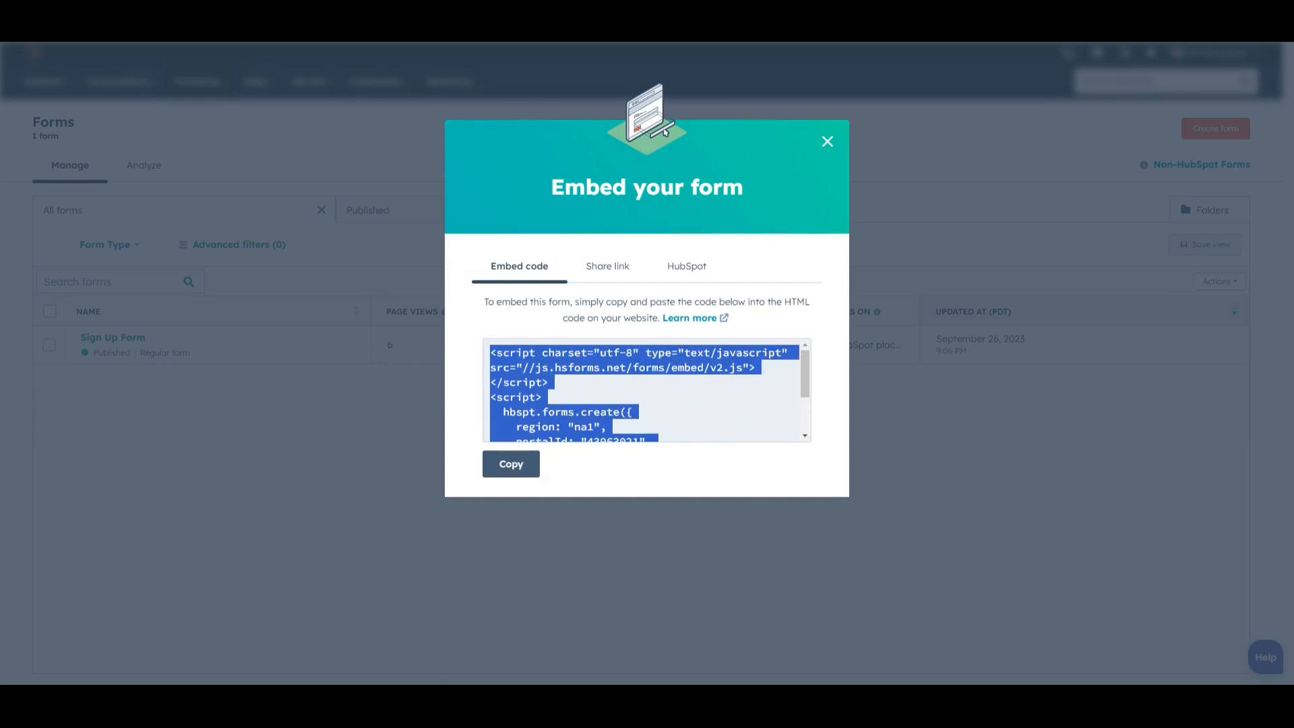
mouse_move(865, 427)
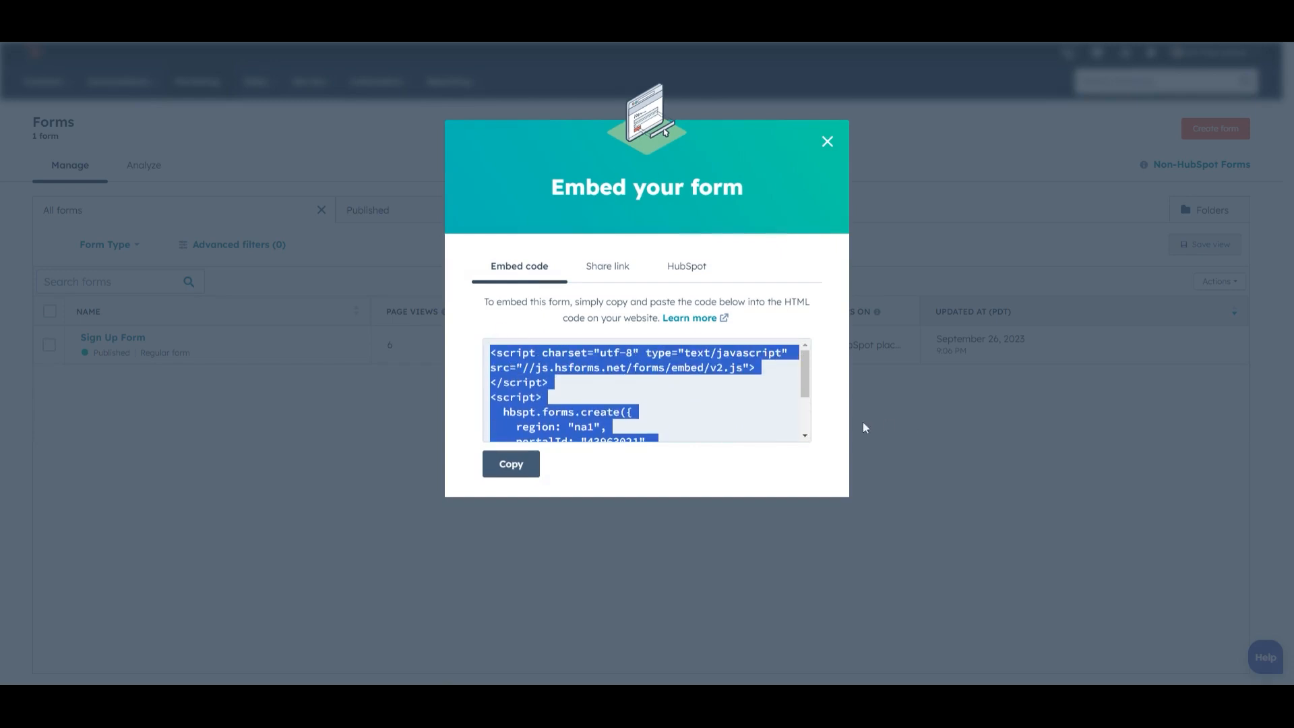